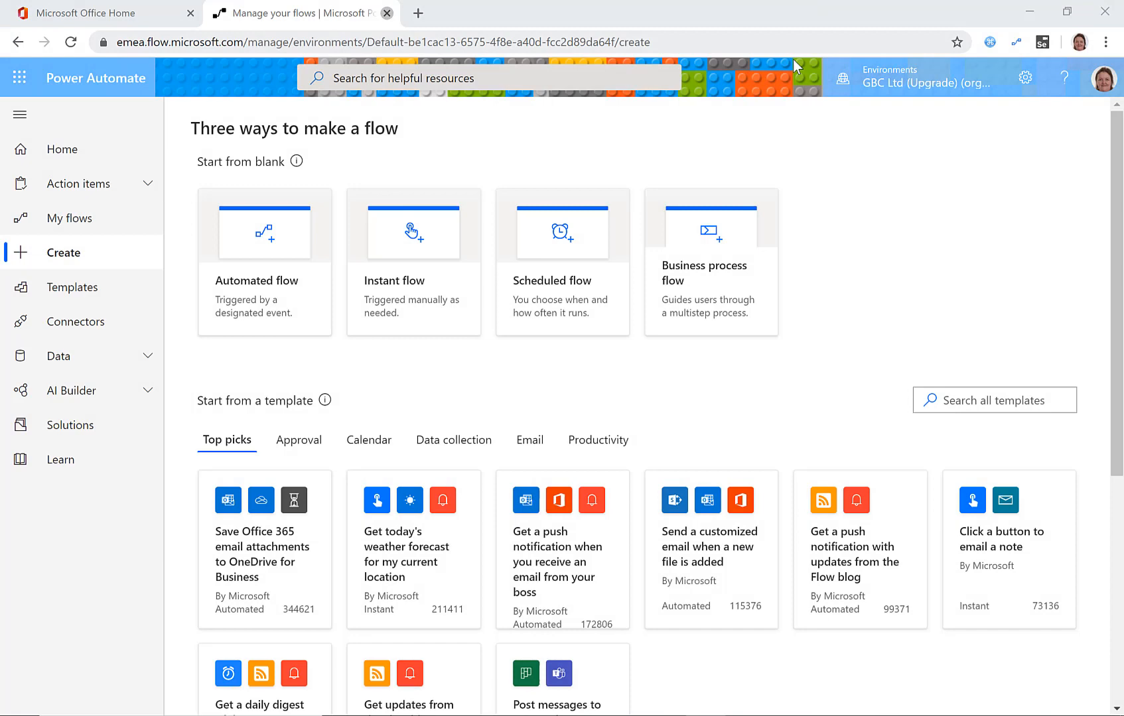
mouse_move(792, 153)
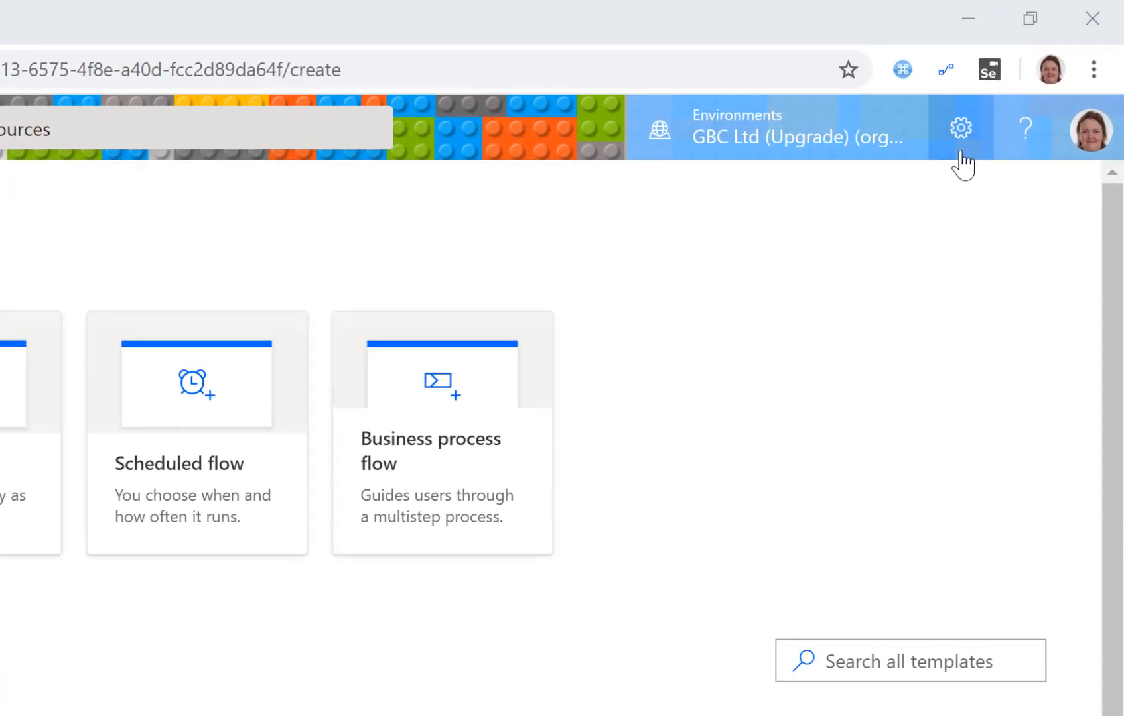
Show the Settings pane from the gear icon in the top bar.
left_click(960, 129)
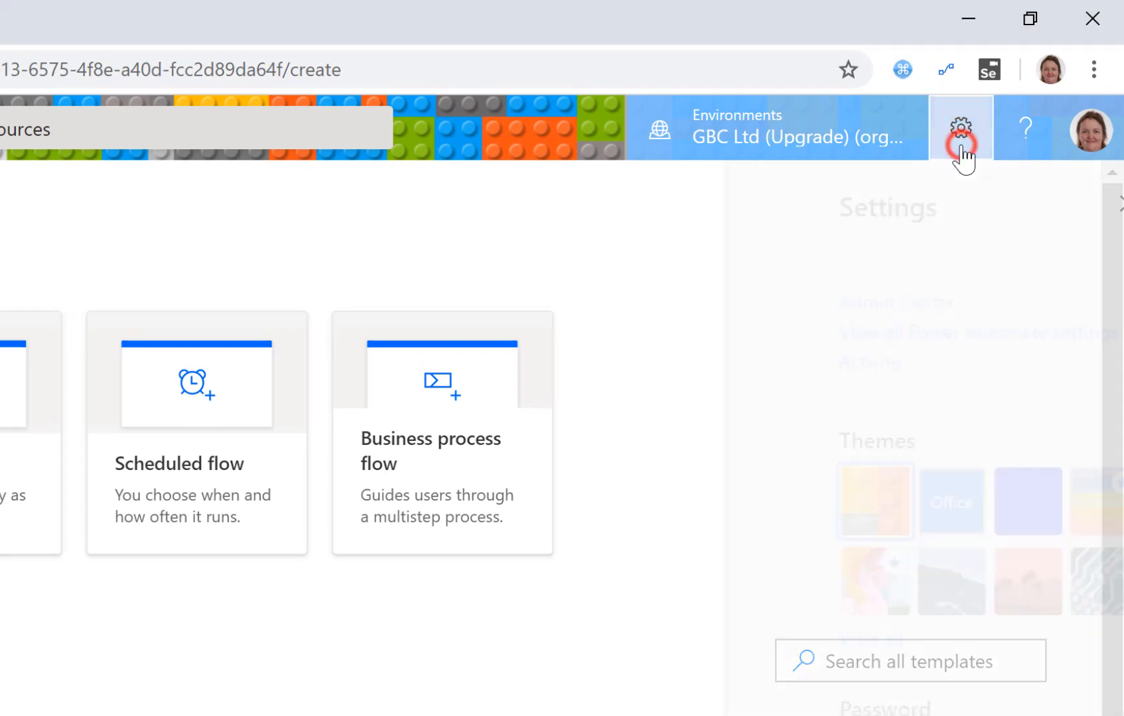
left_click(960, 128)
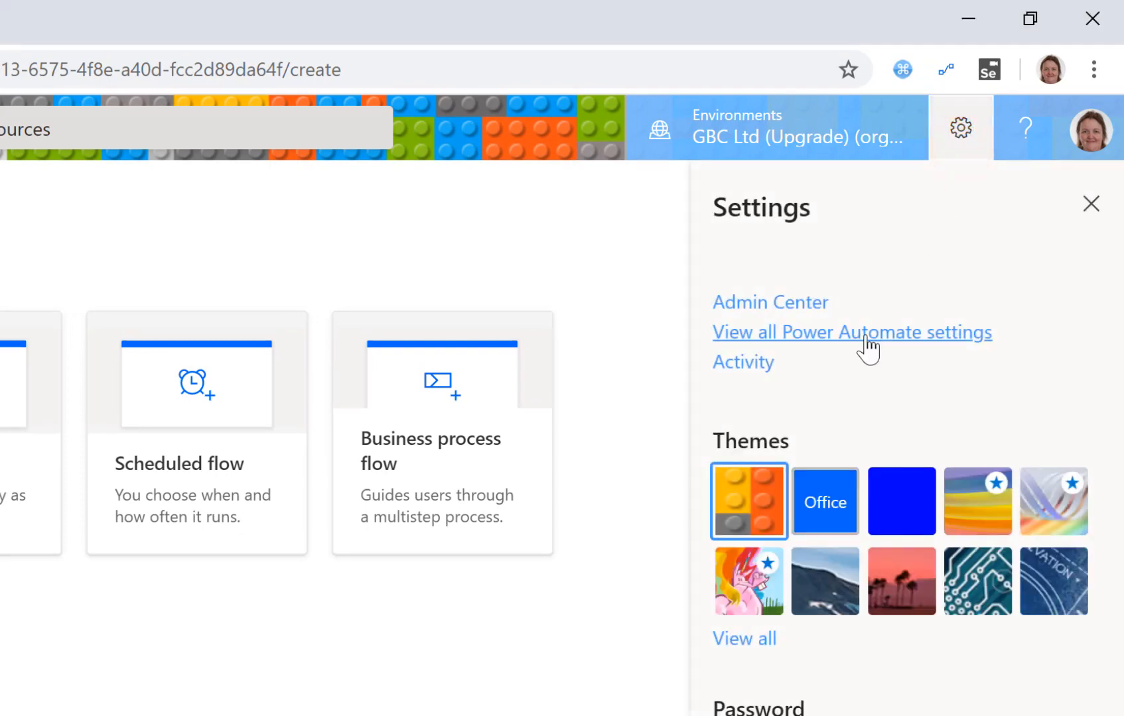
In all Power Automate settings, switch Experimental Features to On and save.
left_click(851, 332)
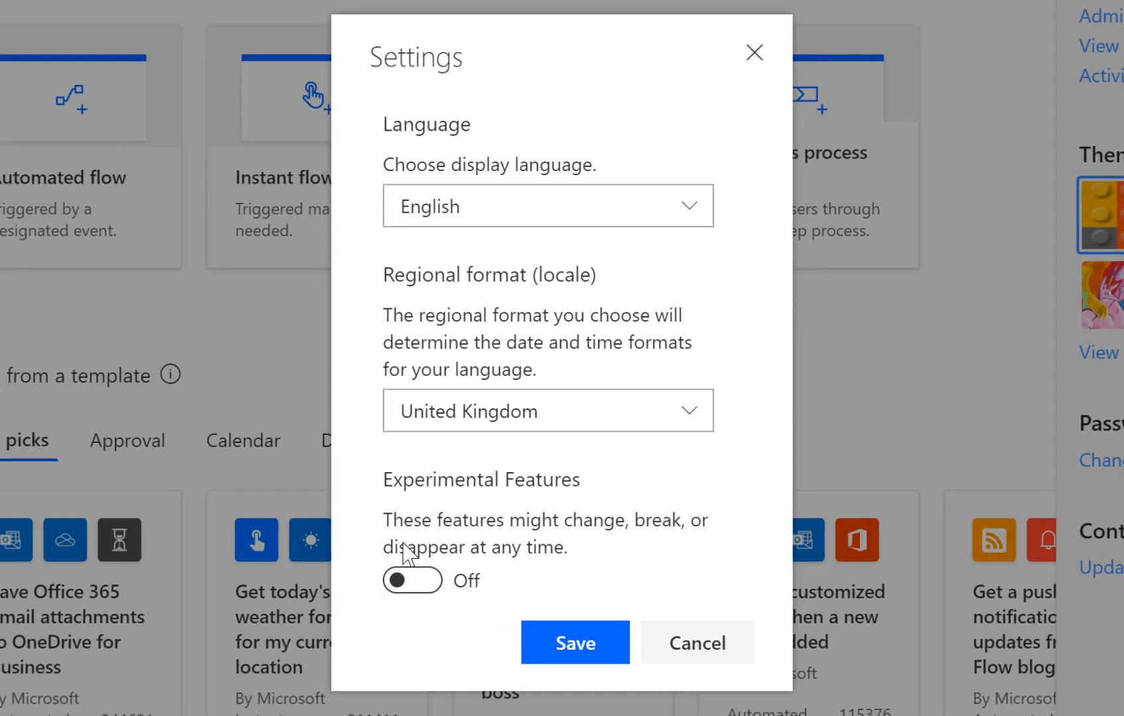
mouse_move(413, 599)
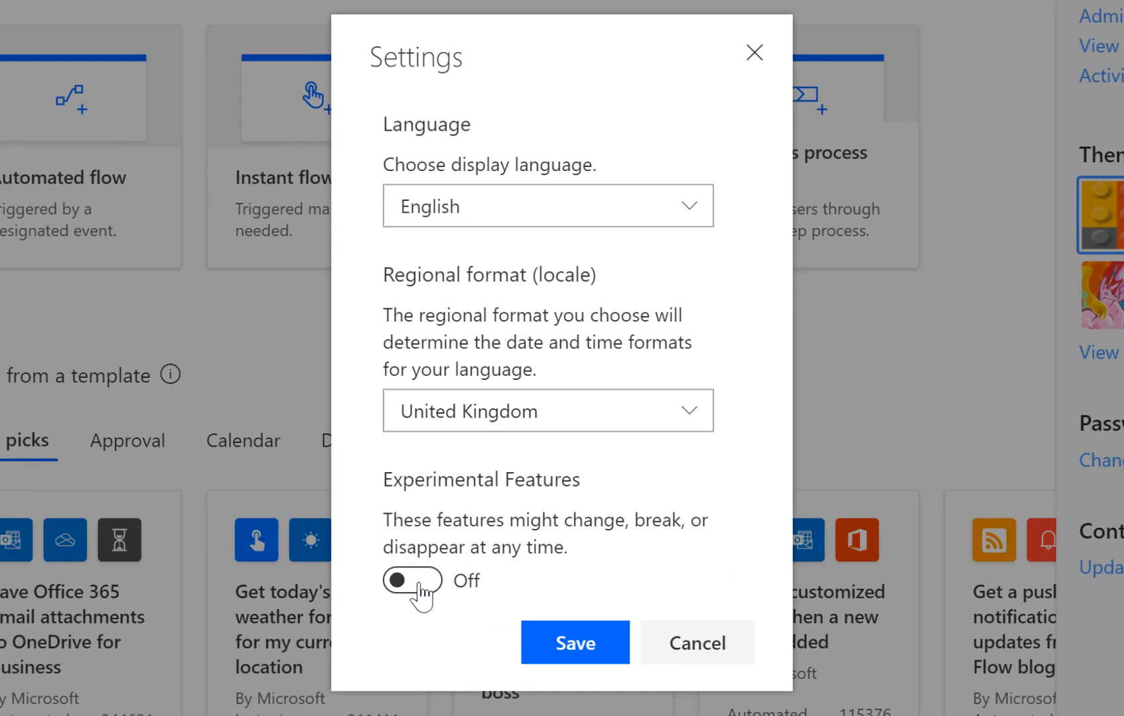
left_click(413, 580)
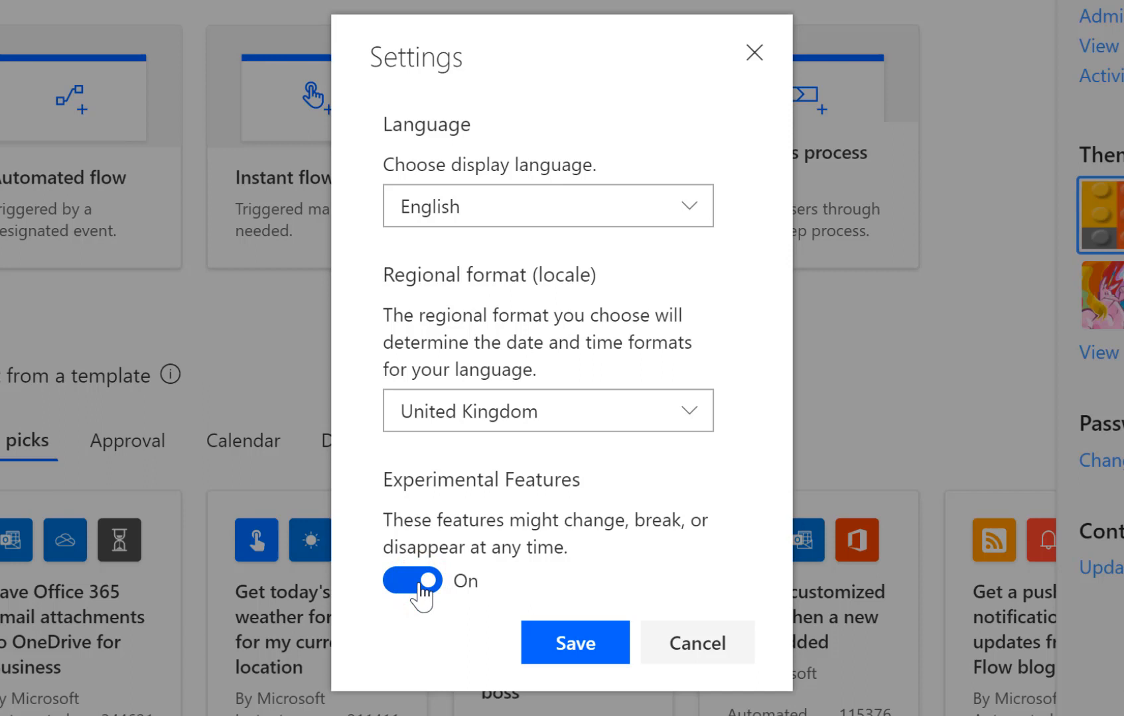
mouse_move(451, 649)
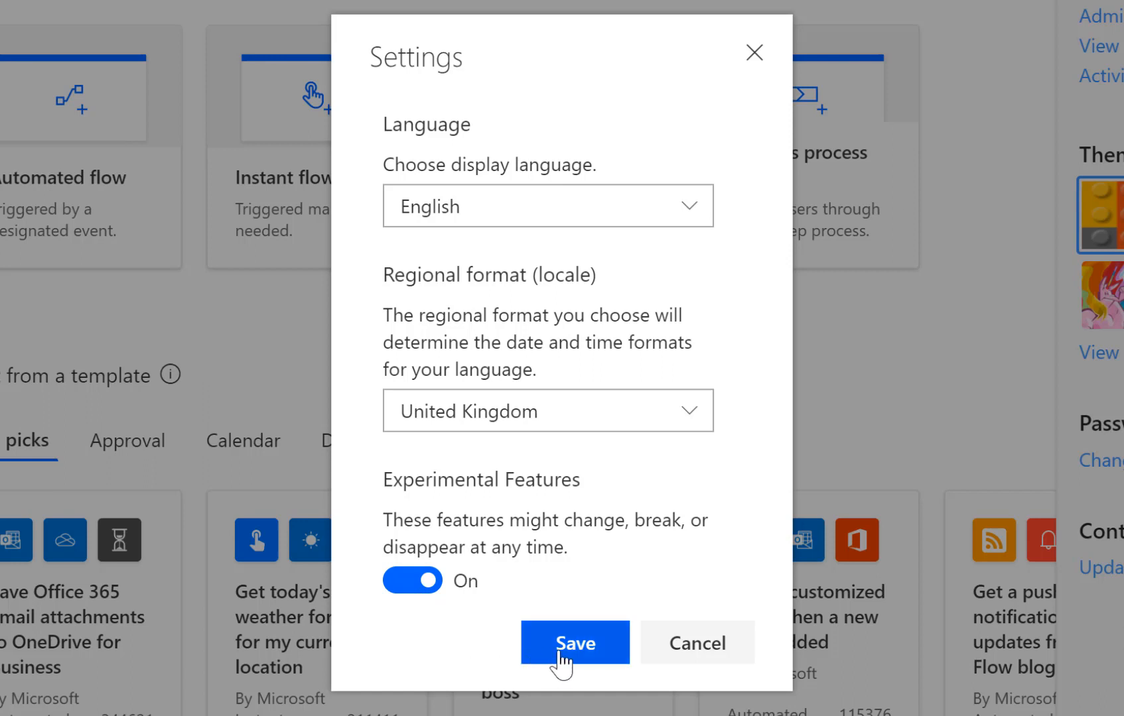
left_click(573, 642)
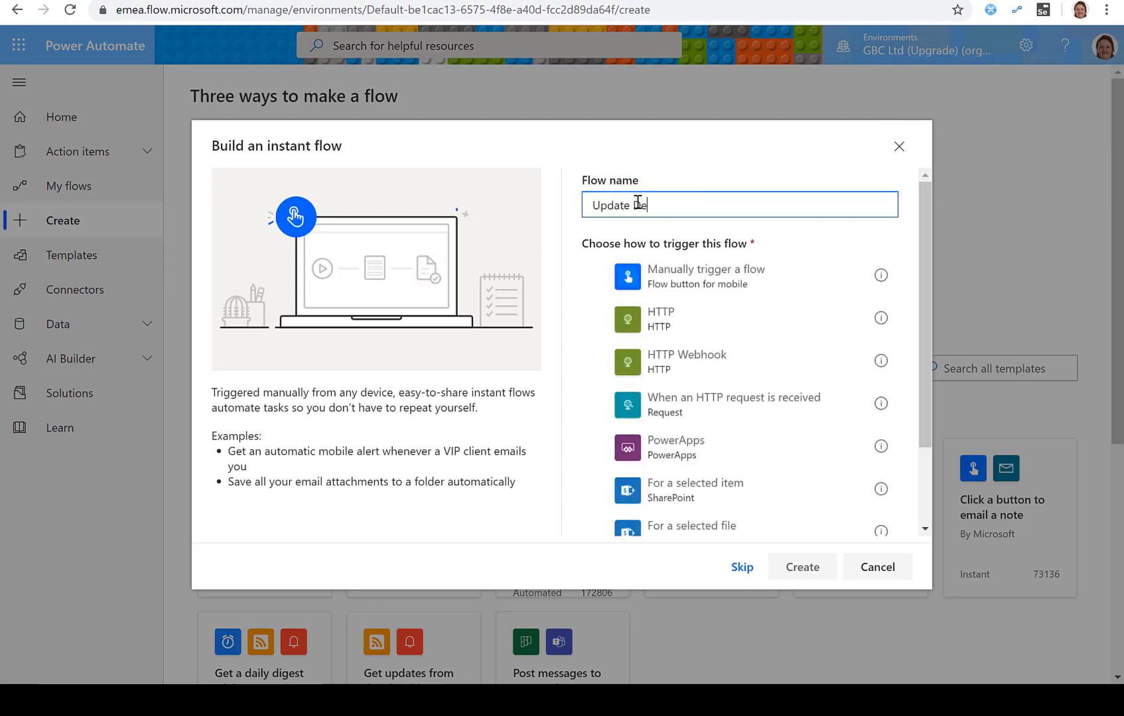
Create the 'Update Demo' instant flow with the 'Manually trigger a flow' trigger.
left_click(706, 276)
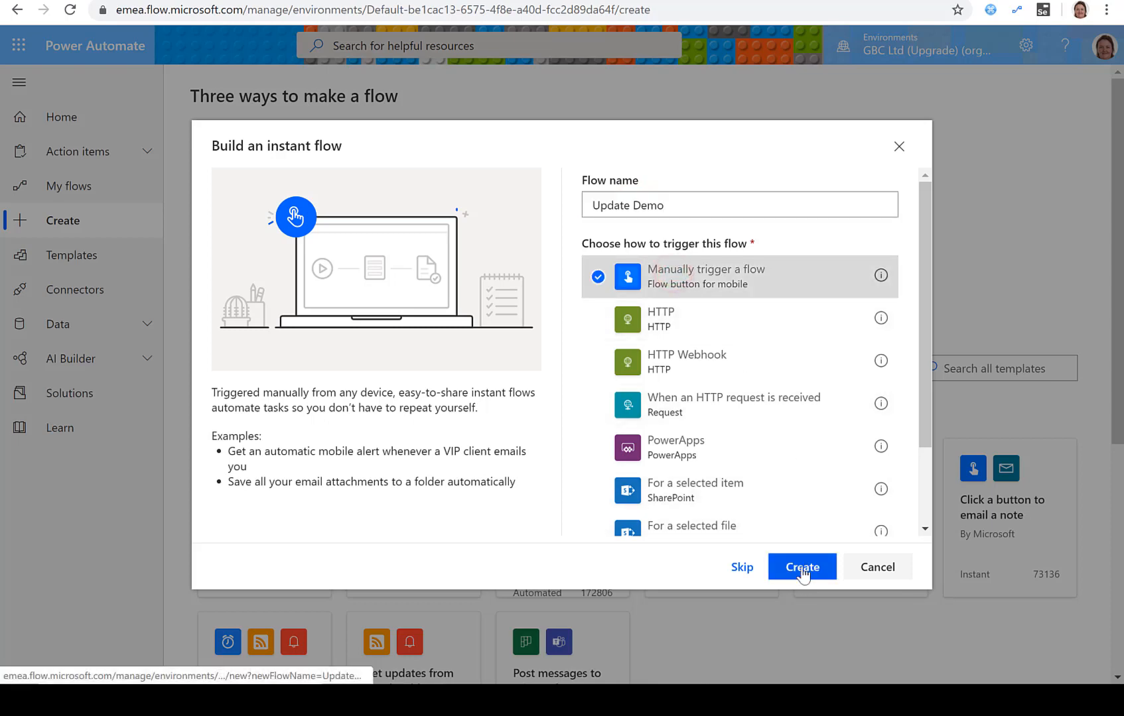
left_click(801, 566)
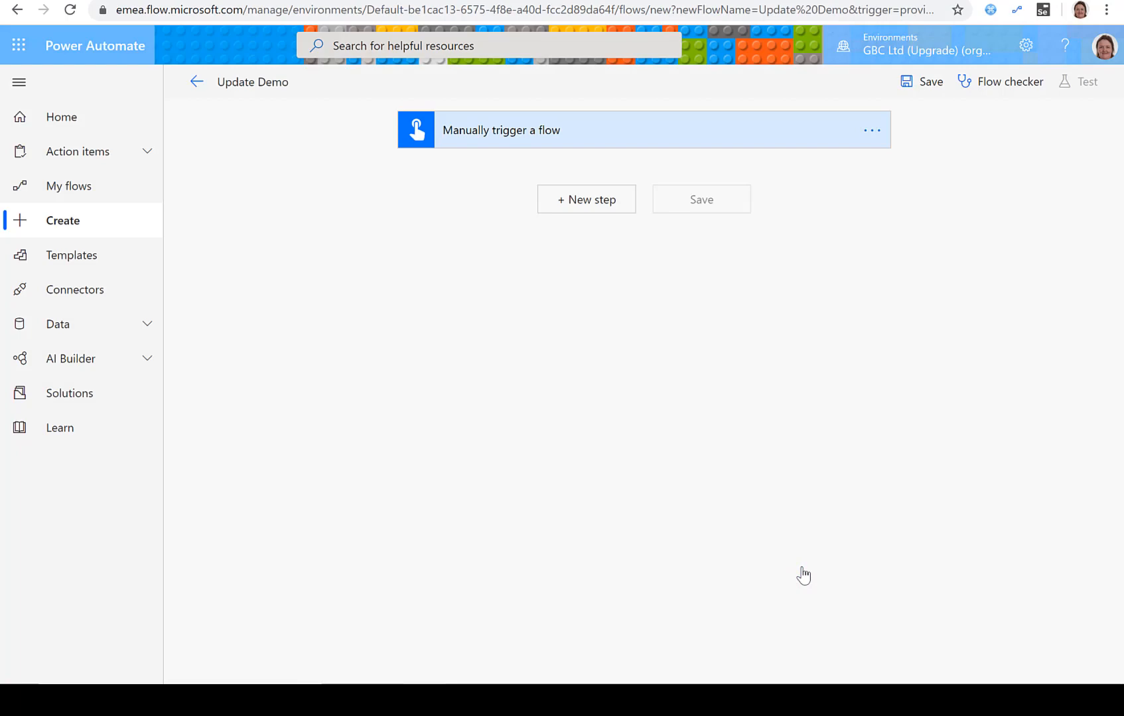
mouse_move(593, 234)
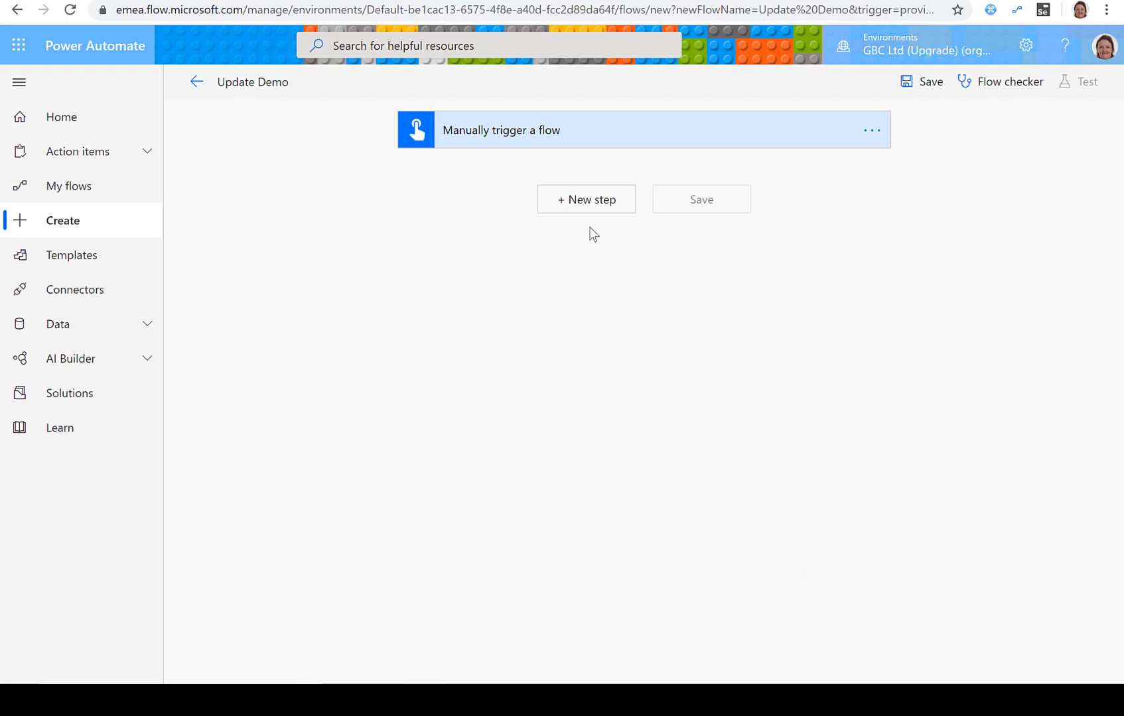
Add a new step after the trigger and search 'we' for a weather action.
left_click(585, 199)
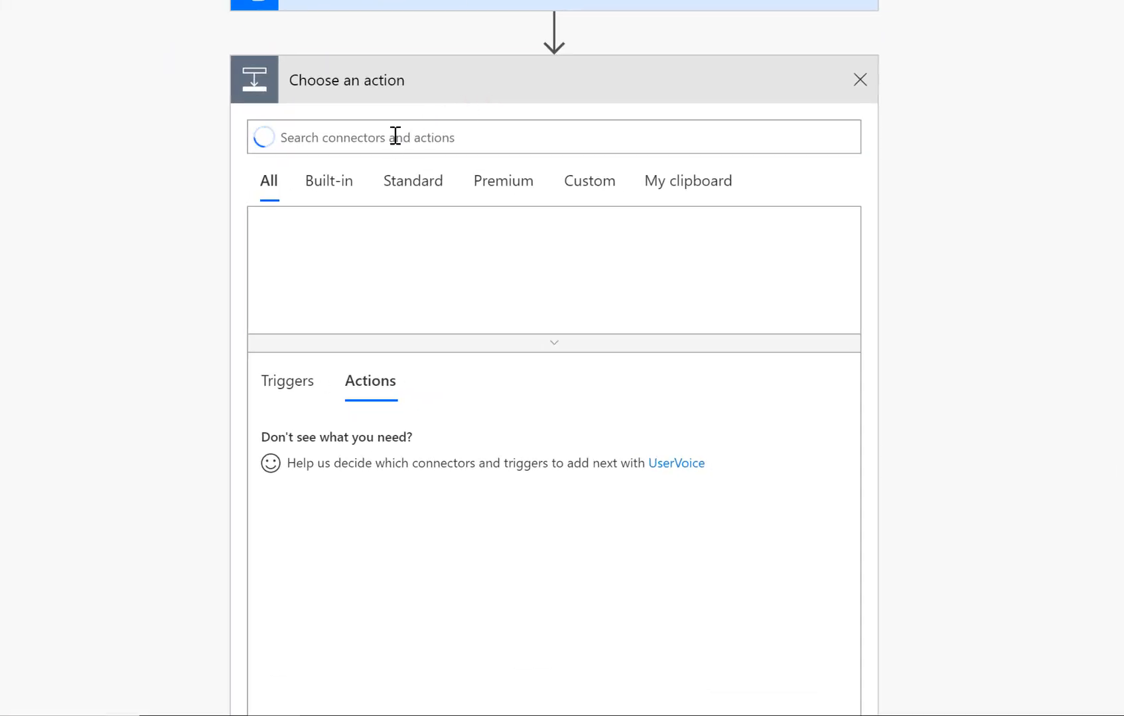
type("we")
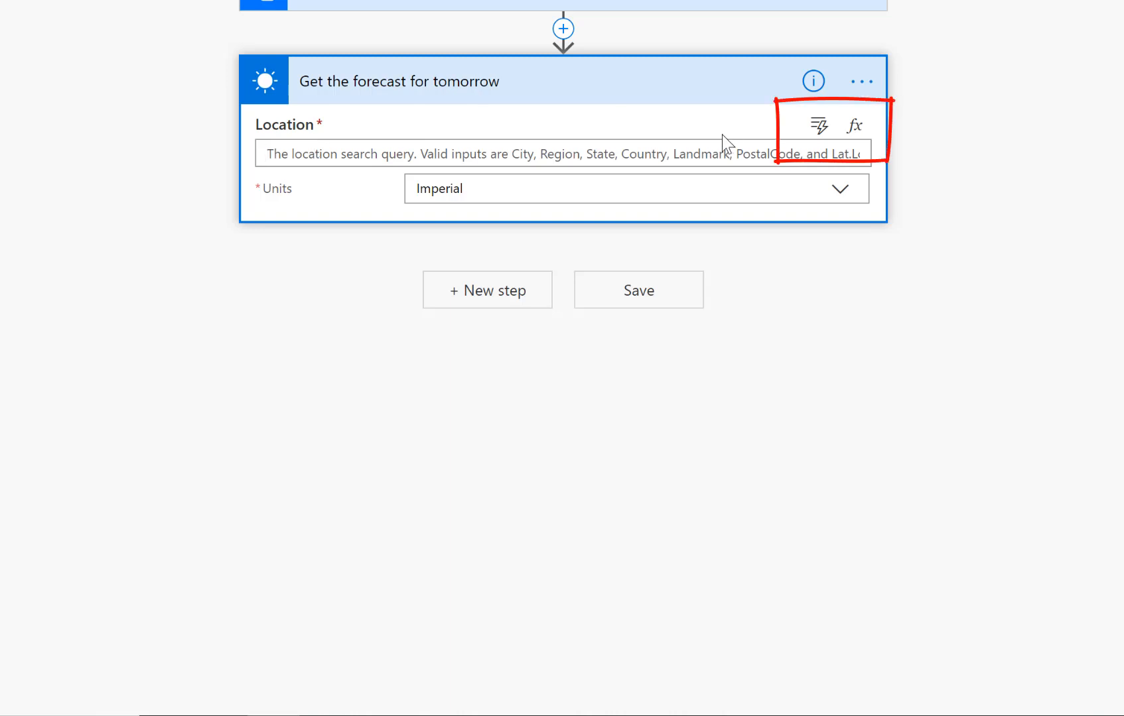
mouse_move(788, 141)
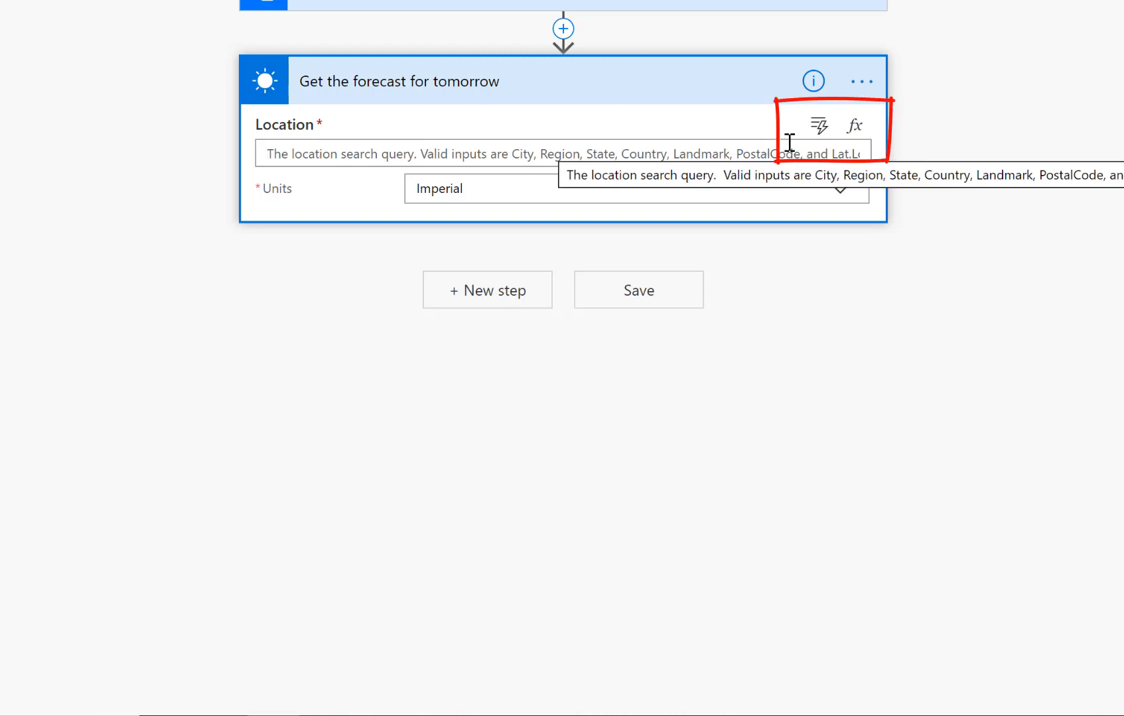
mouse_move(818, 126)
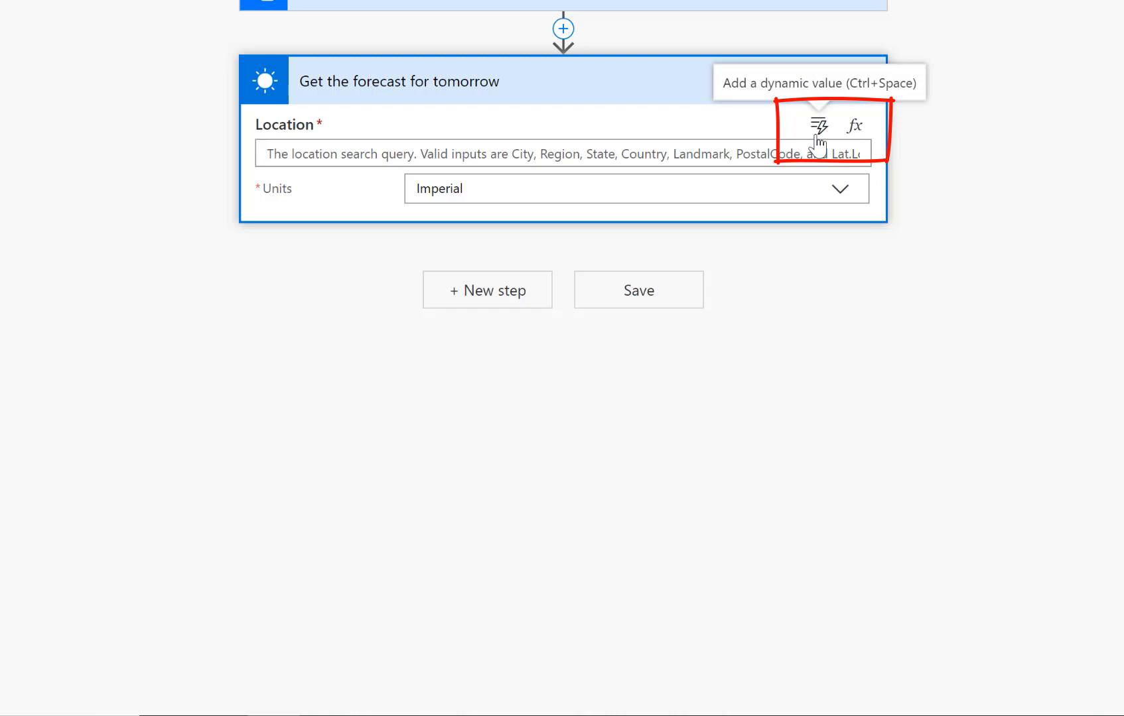
mouse_move(851, 127)
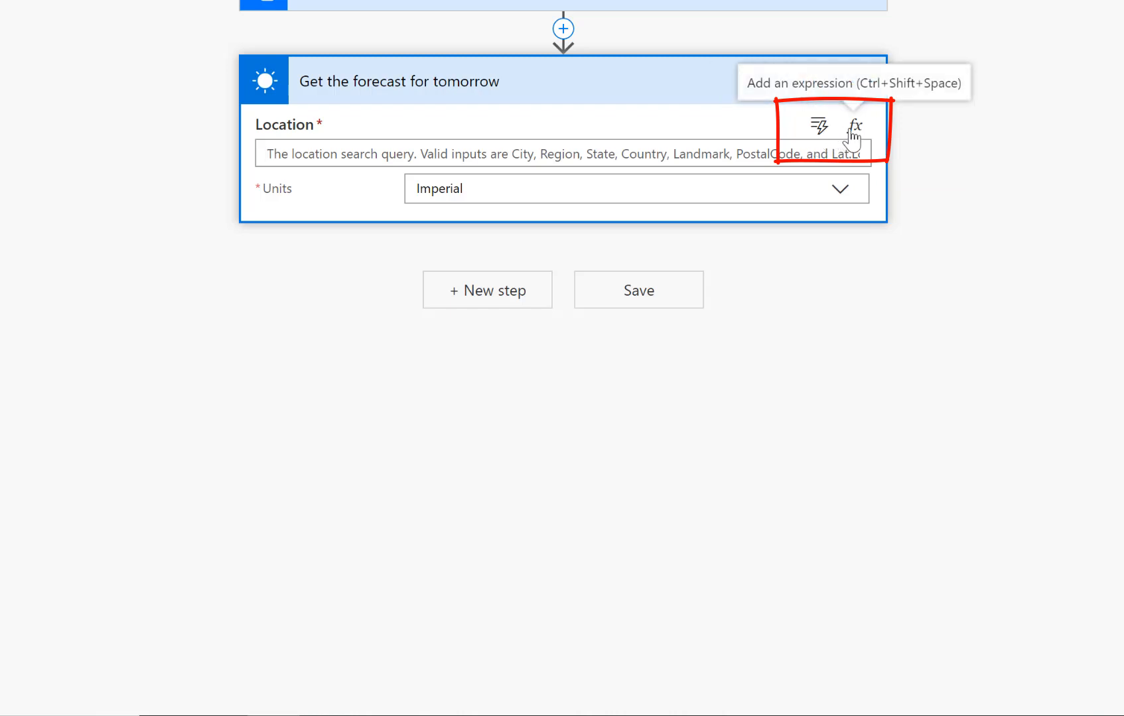
mouse_move(818, 129)
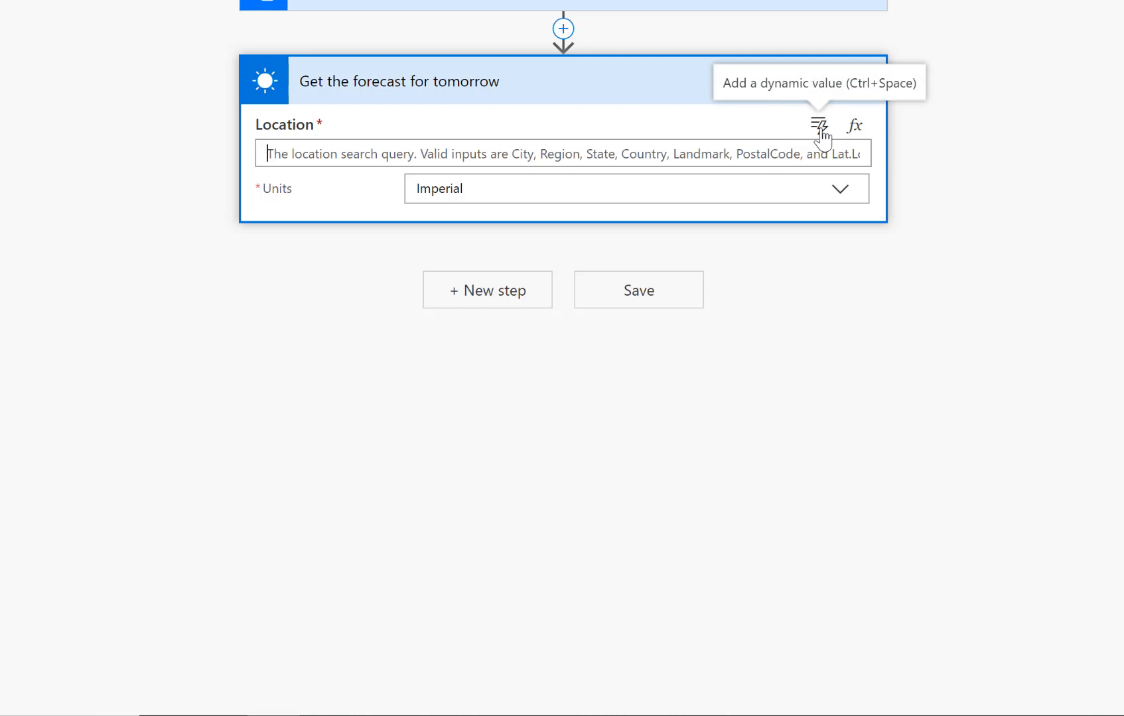
left_click(818, 126)
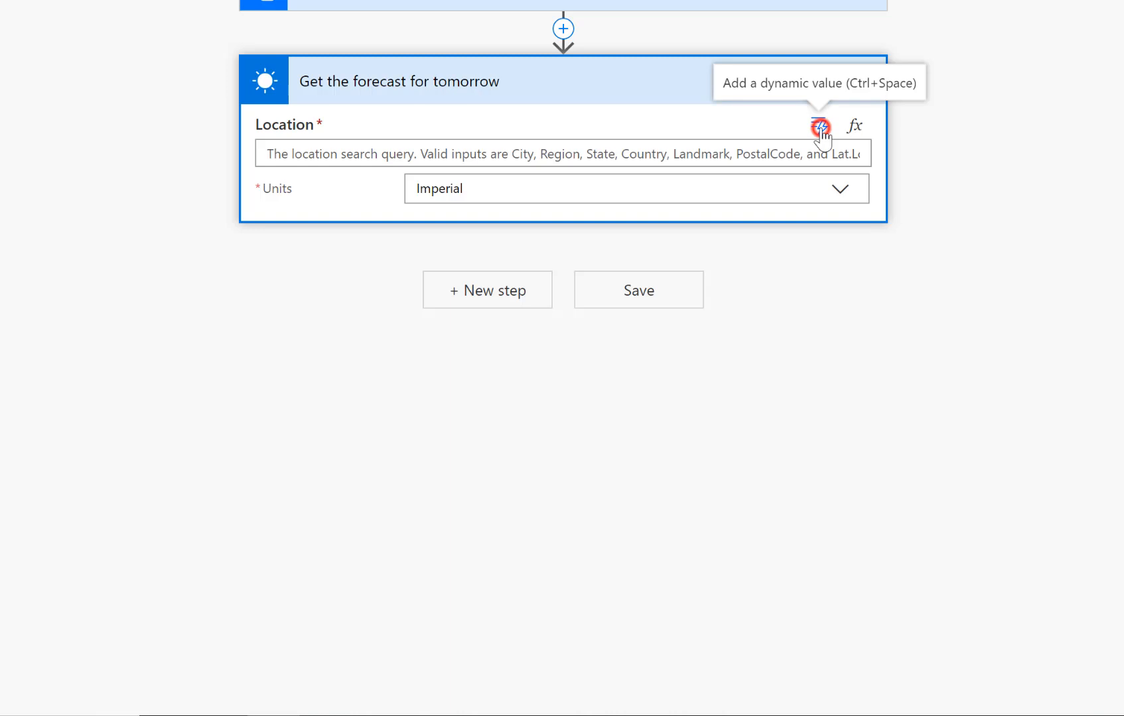
Fill the forecast Location with the trigger's Latitude and Longitude dynamic values, comma-separated.
left_click(820, 126)
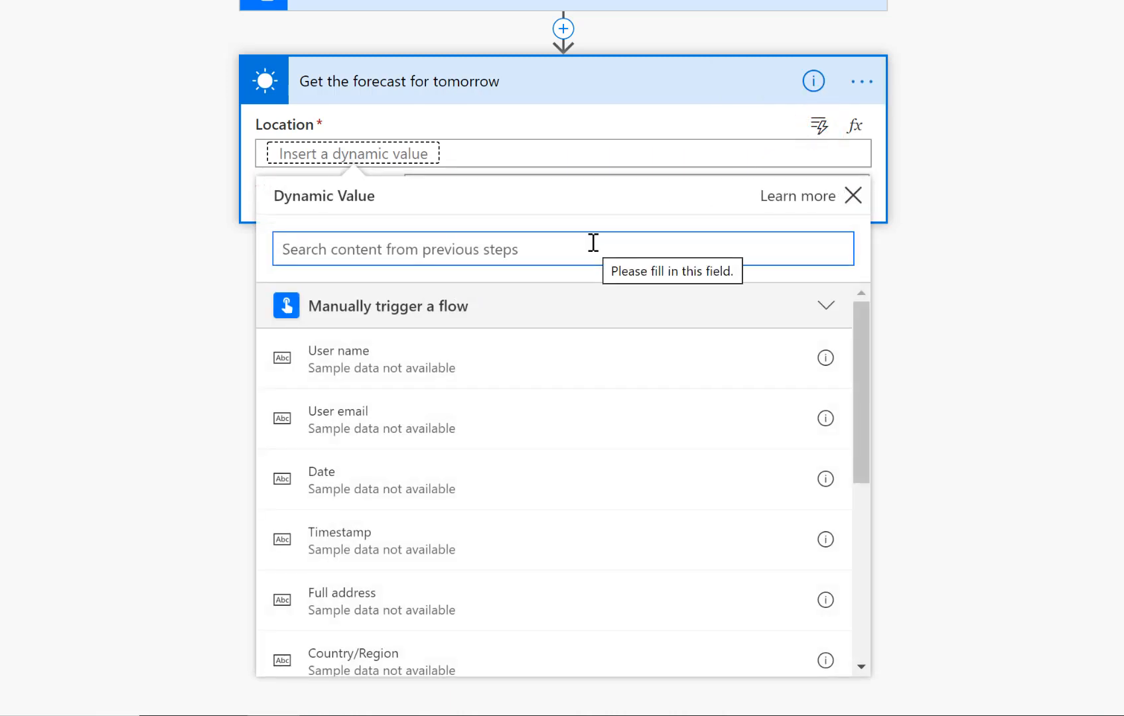
type("lat")
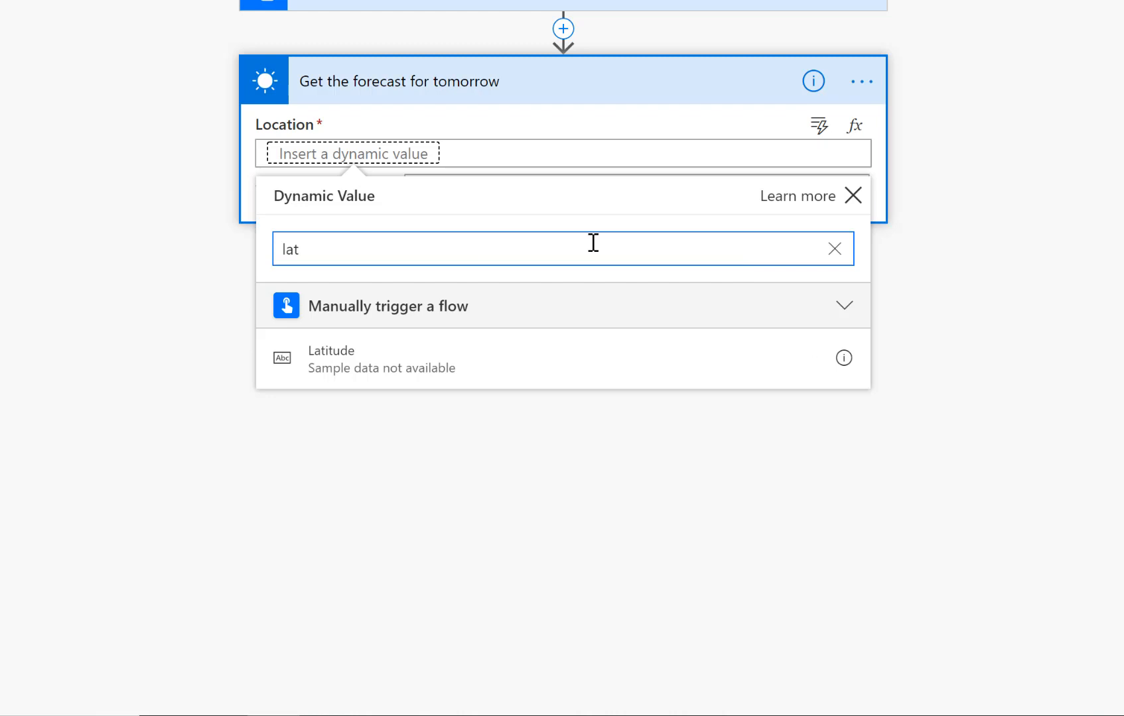
left_click(330, 360)
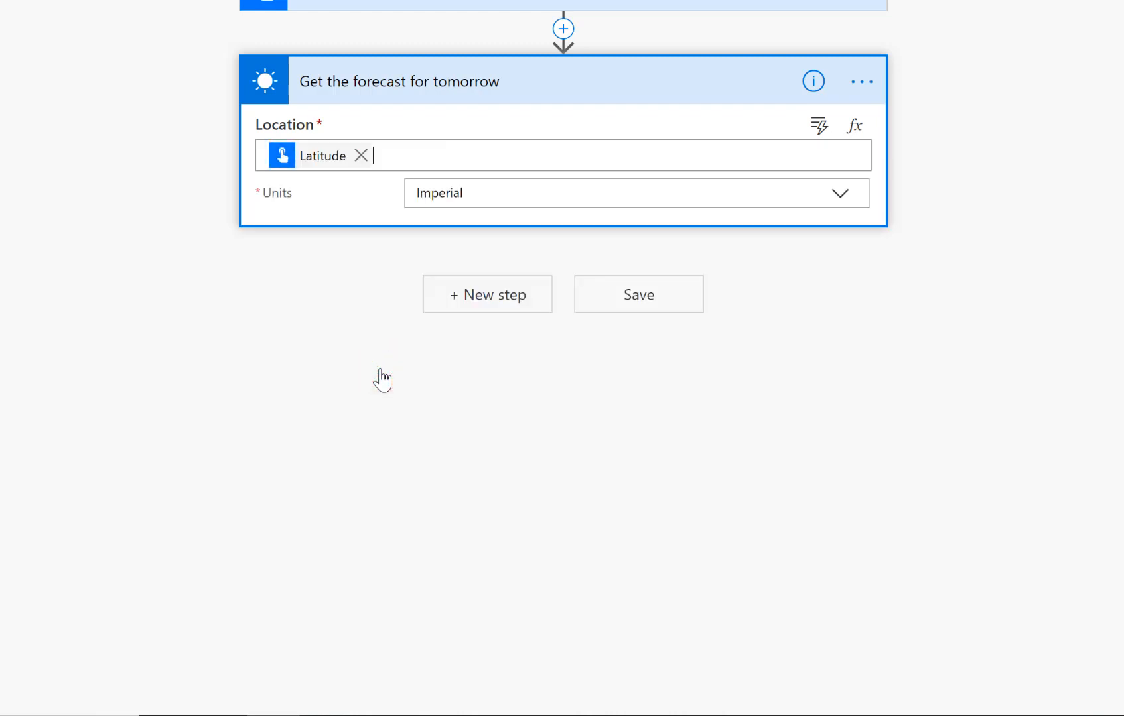
mouse_move(495, 365)
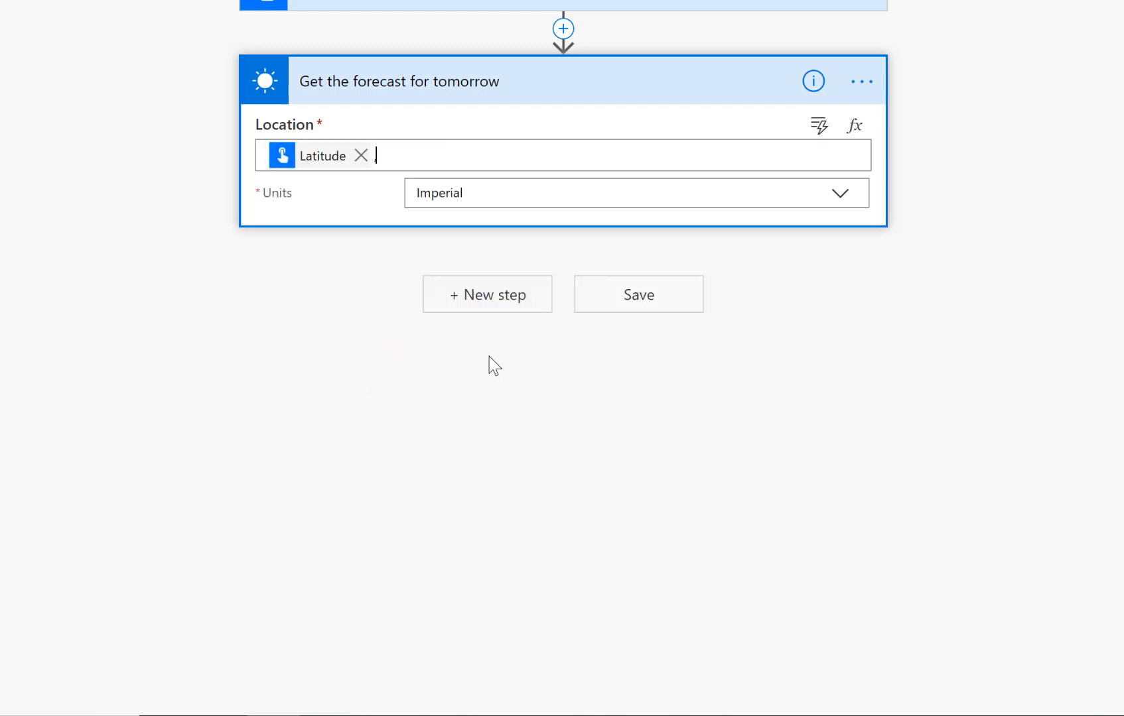
left_click(558, 155)
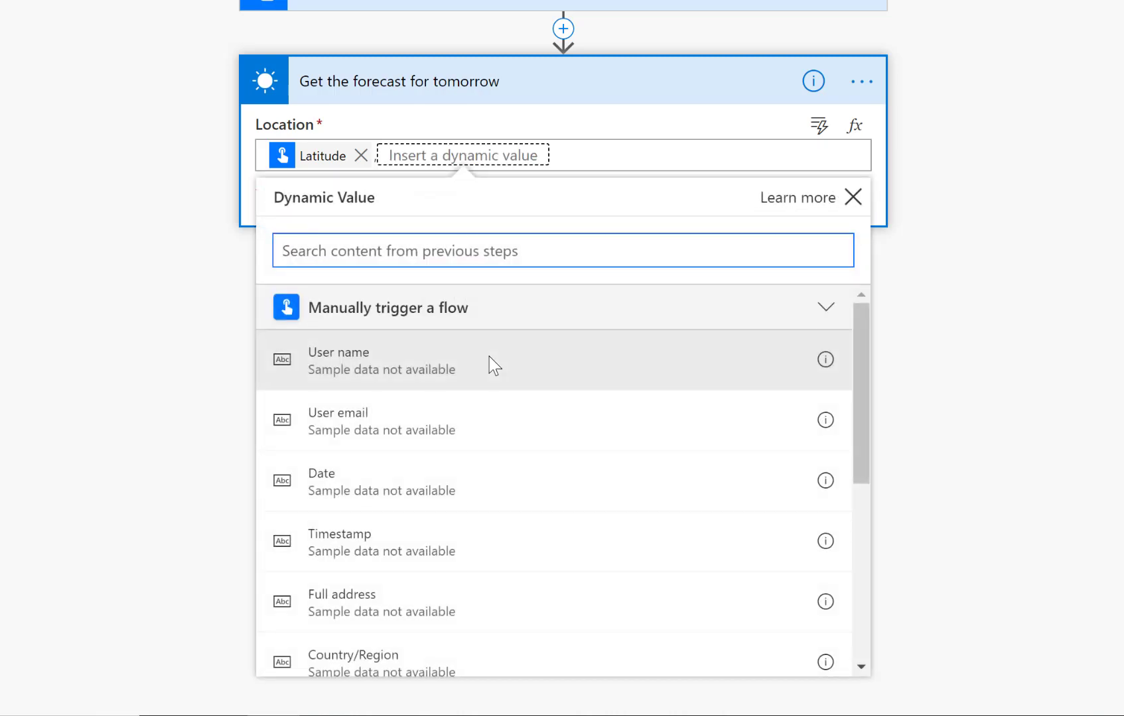
type("lon")
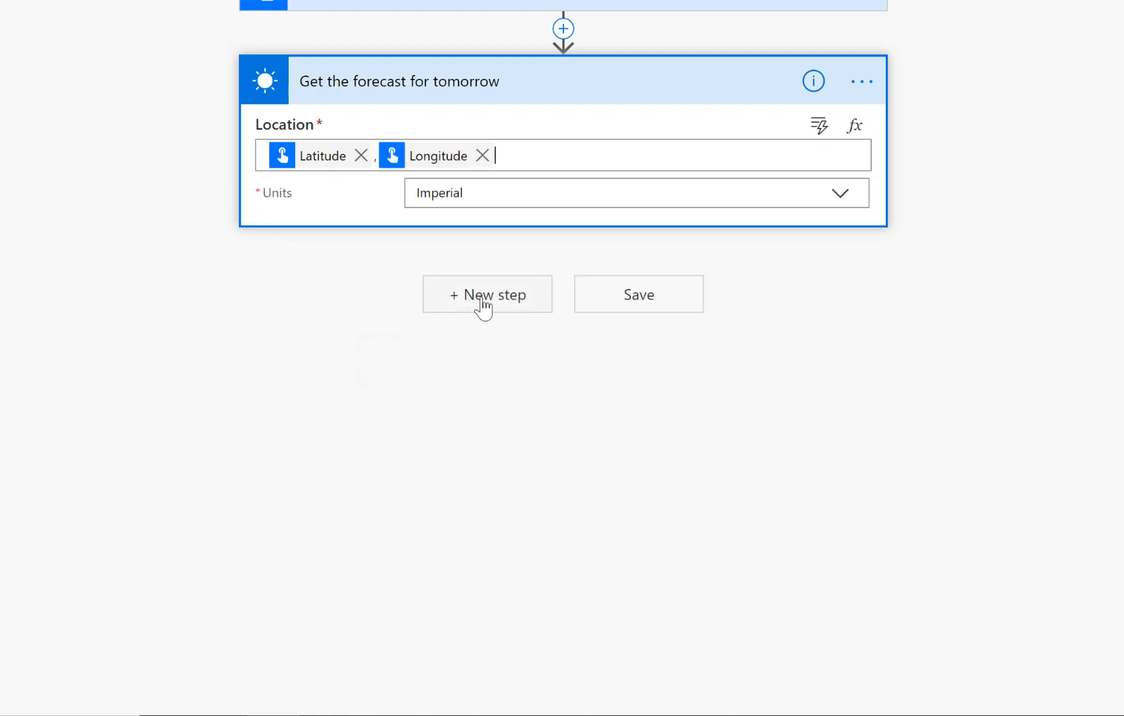
left_click(486, 294)
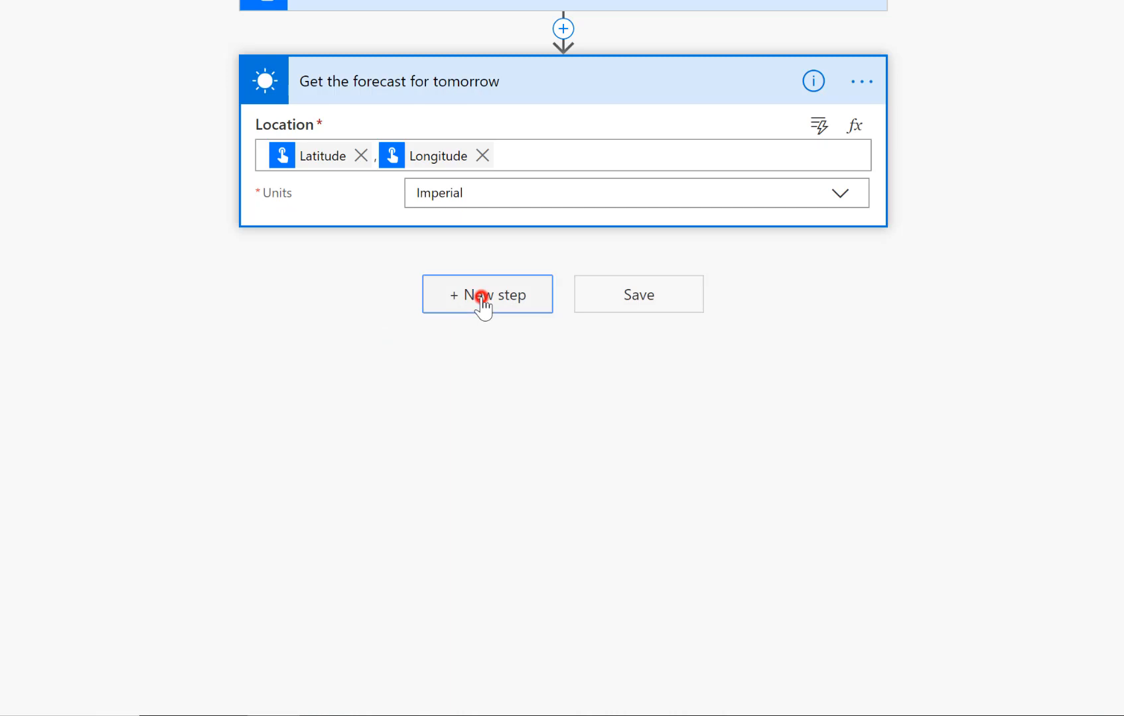
Search 'comp' and add a Compose data operation as the next step.
left_click(487, 293)
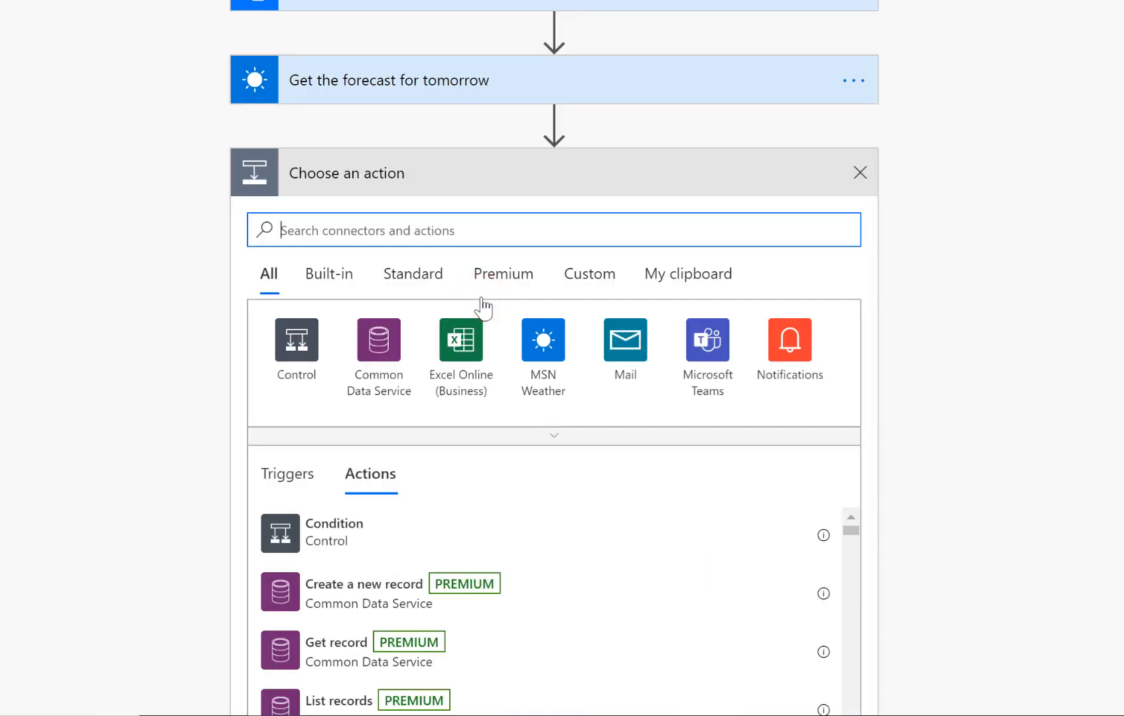
type("com")
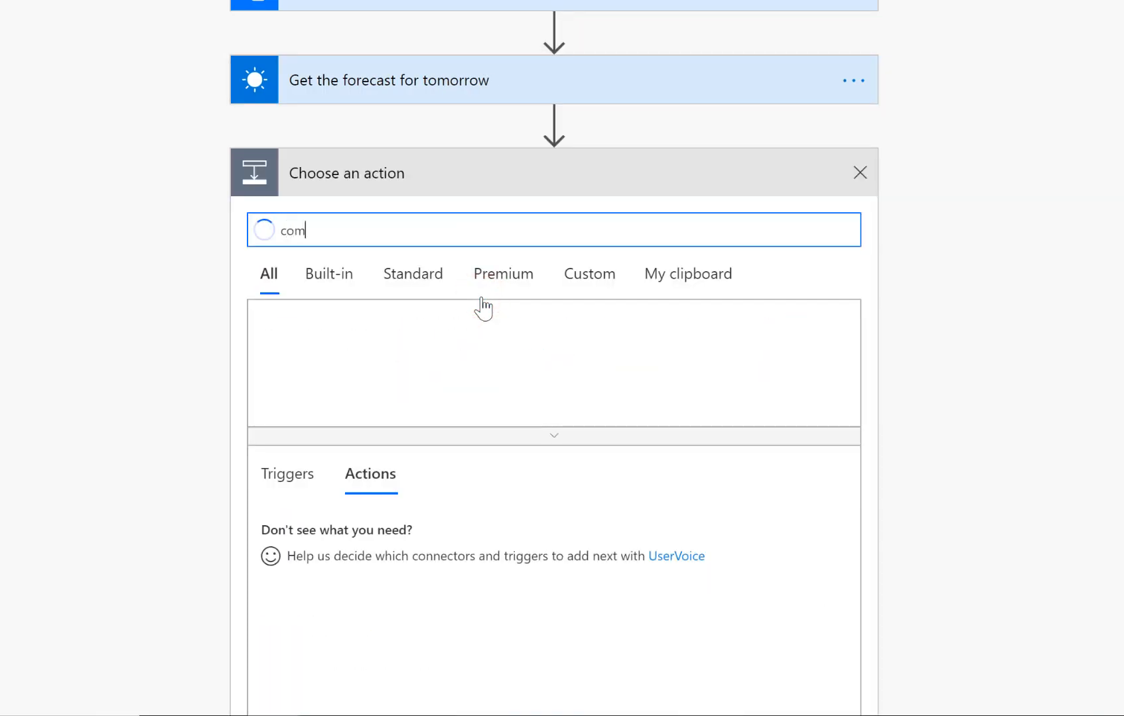
type("p")
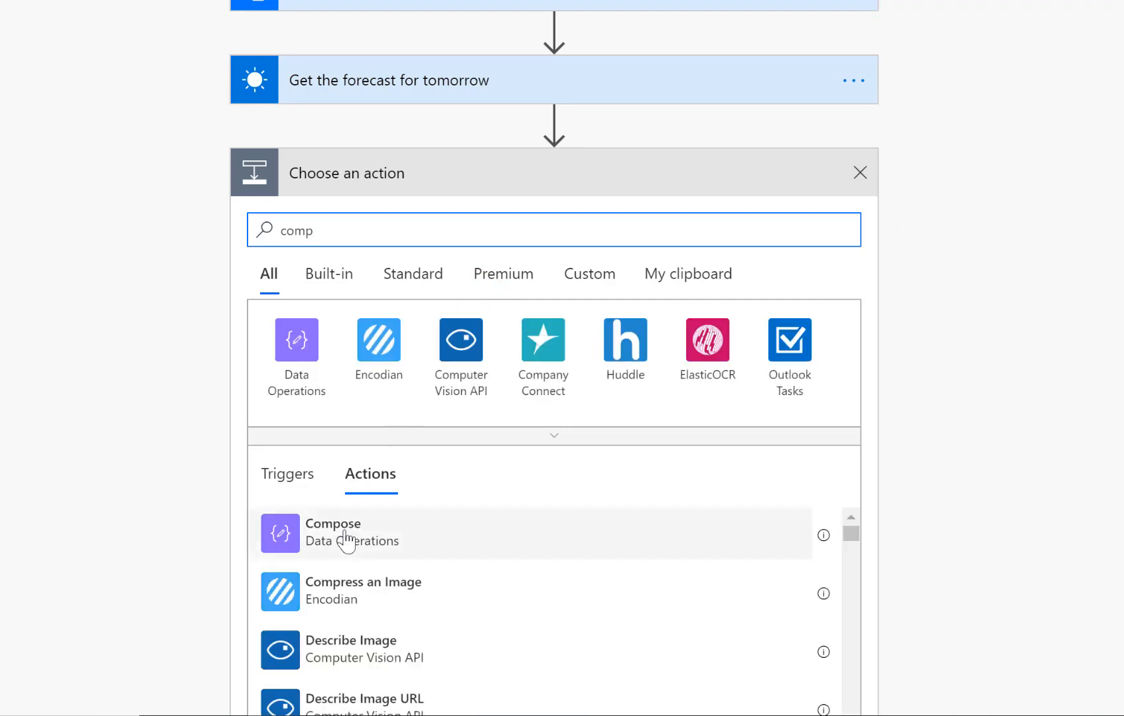
left_click(332, 534)
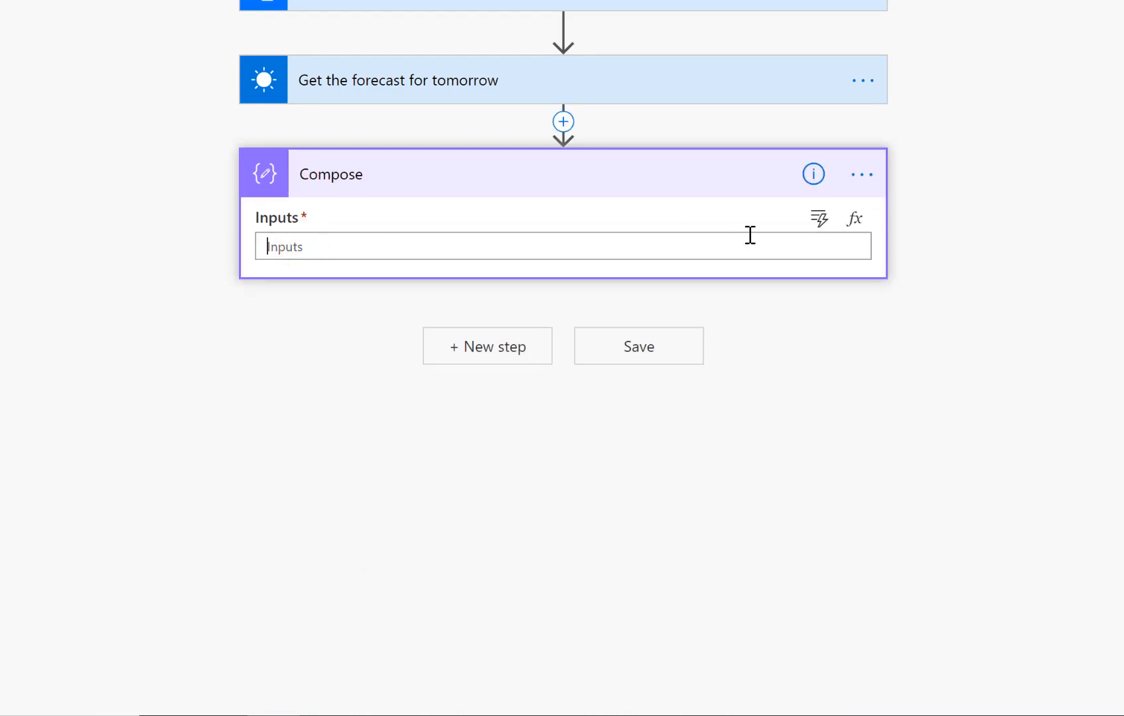
mouse_move(854, 220)
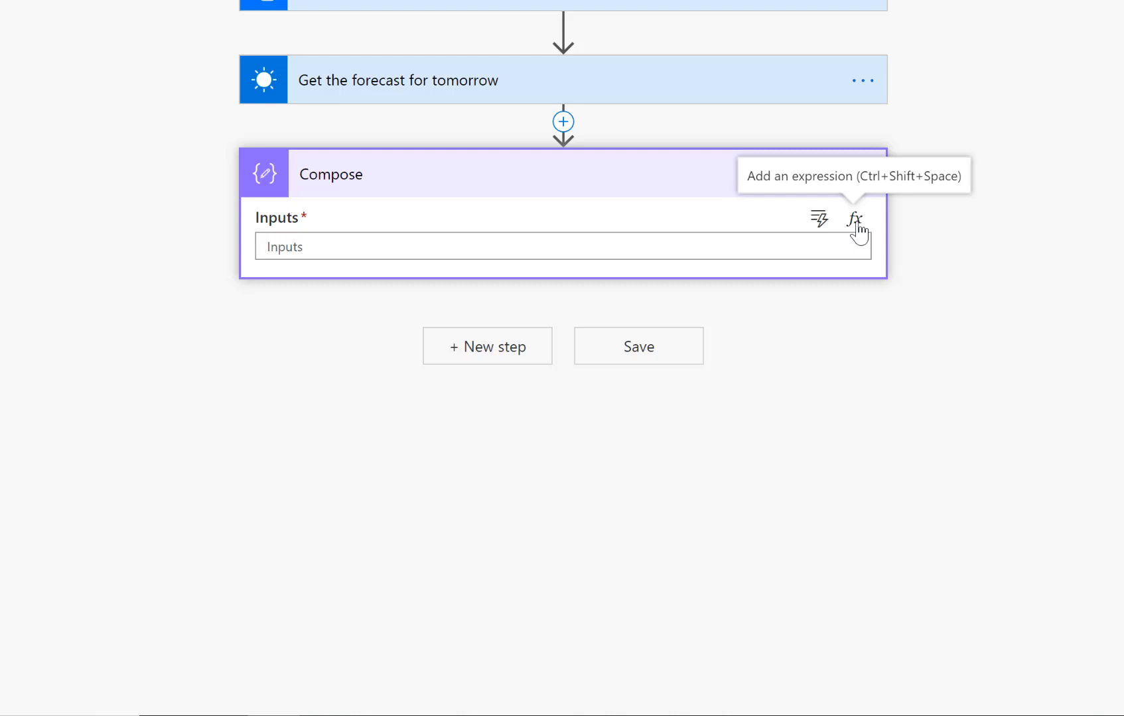
Start a Compose expression with formatDateTime wrapping an addDays call.
left_click(855, 219)
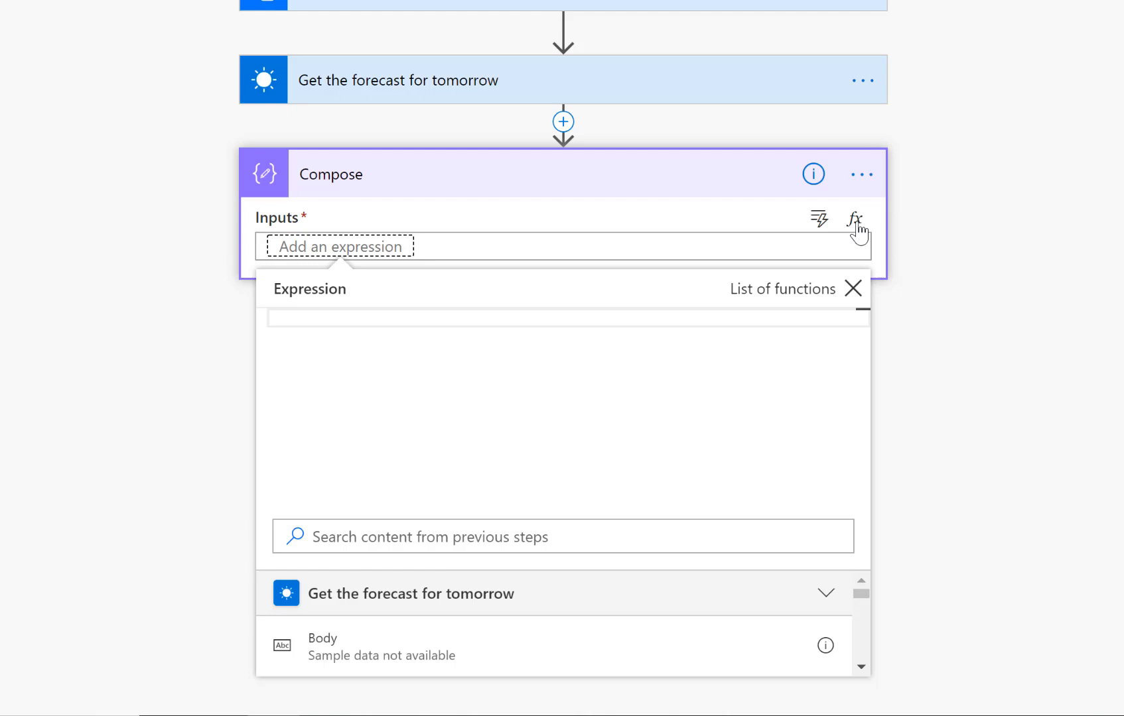
type("fo")
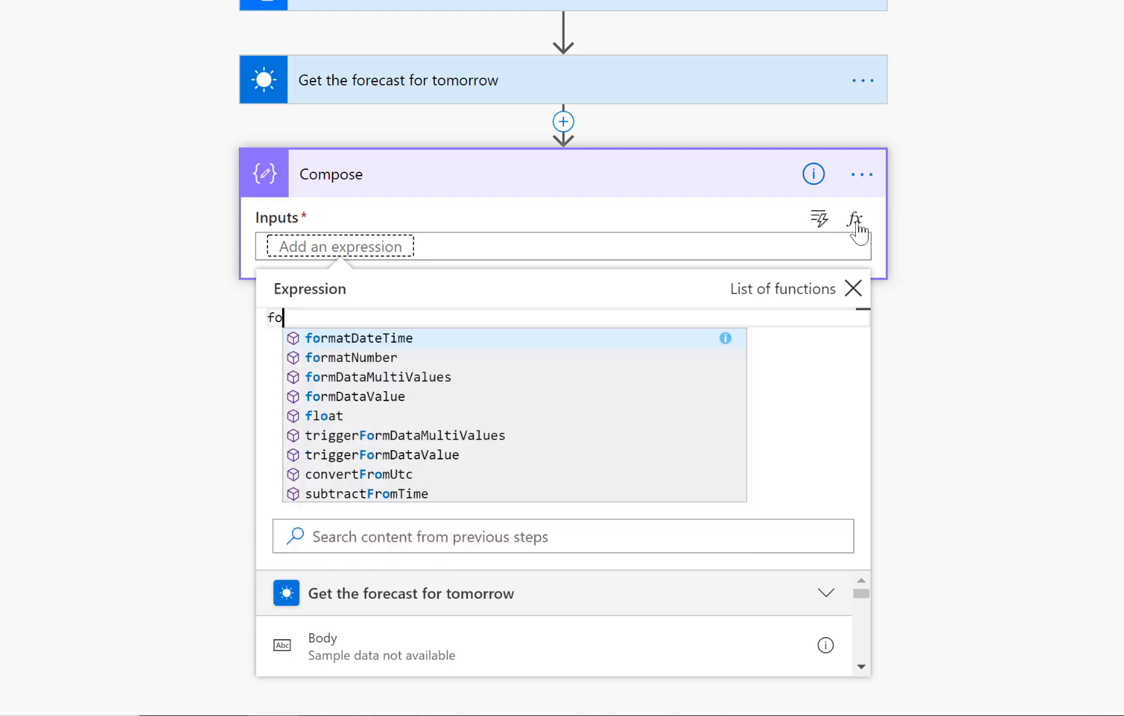
mouse_move(418, 346)
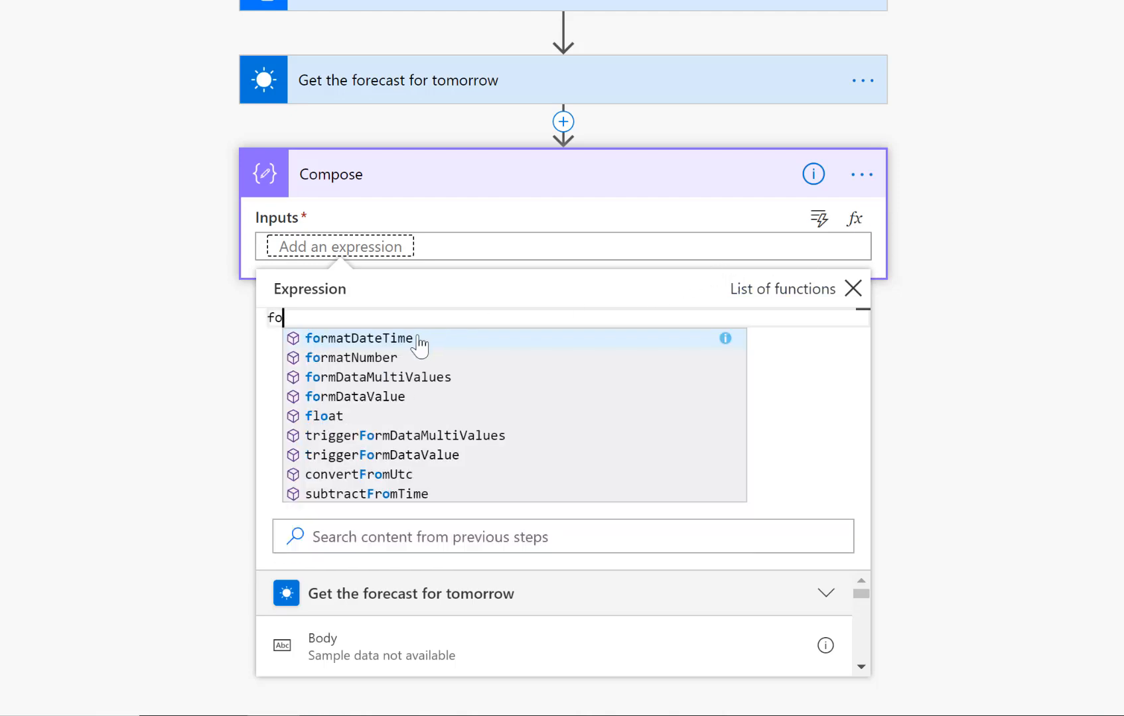
left_click(359, 338)
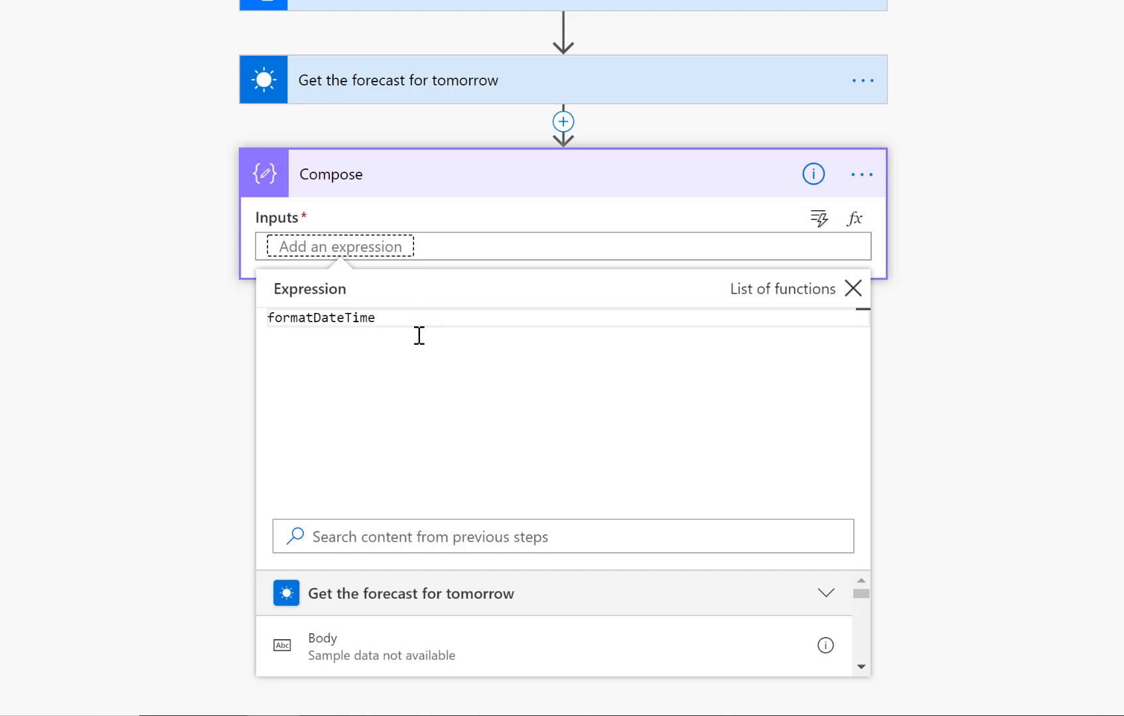
type("()")
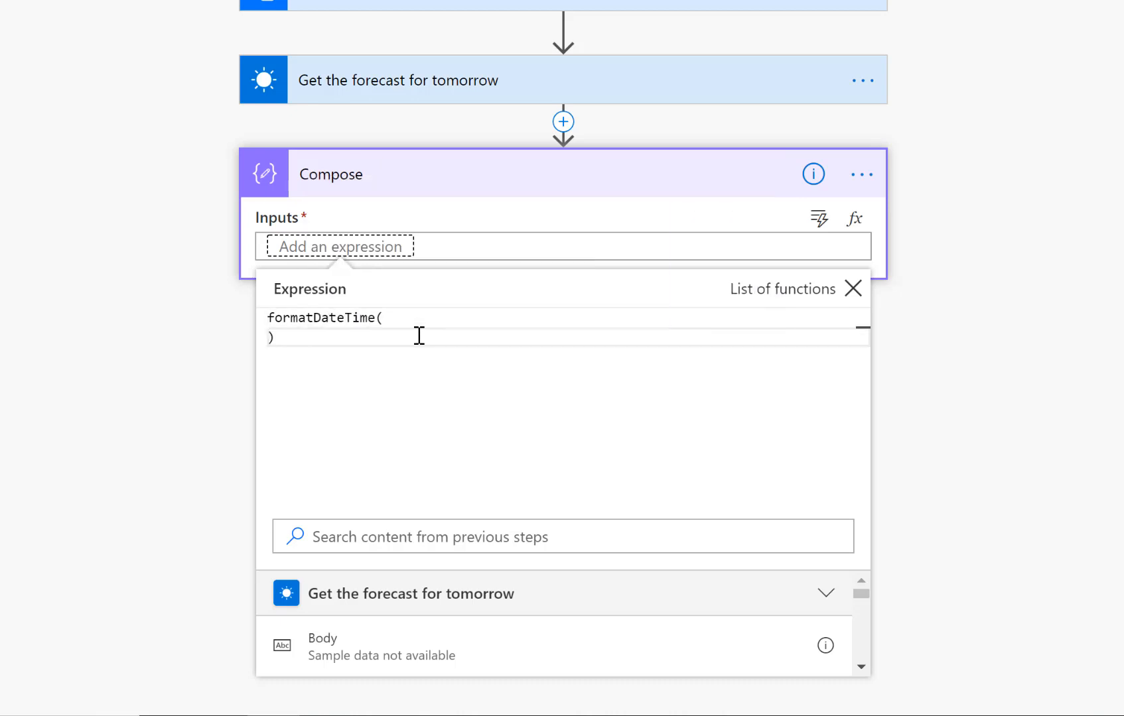
key("Enter")
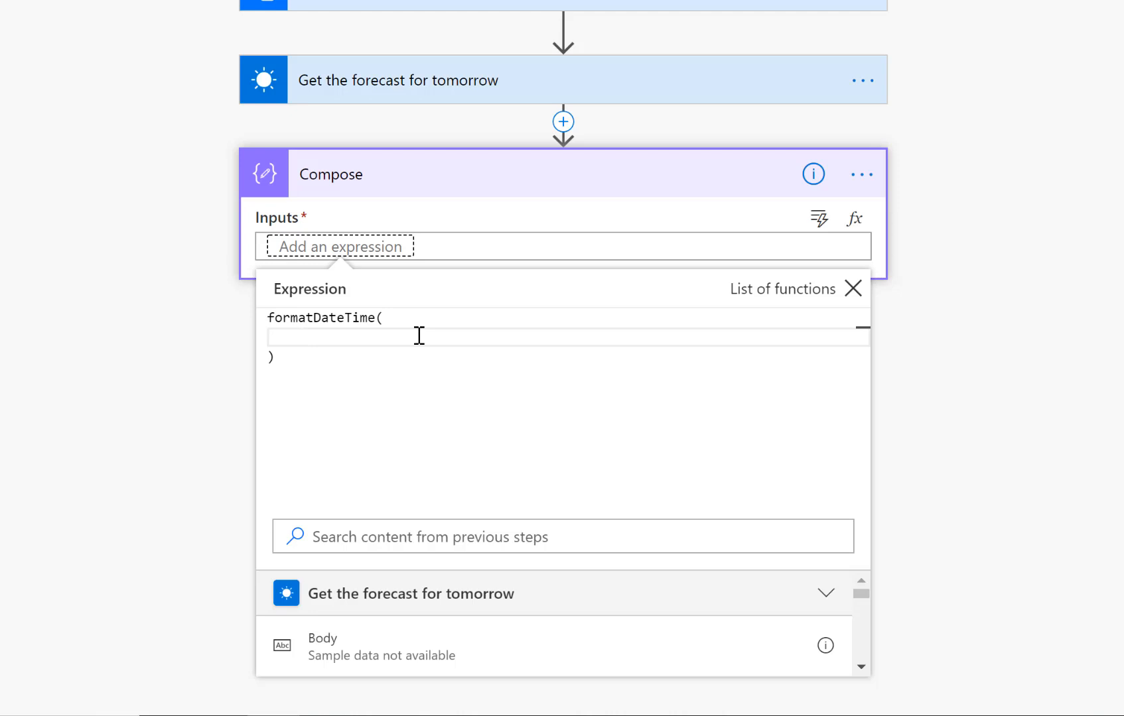
type("a")
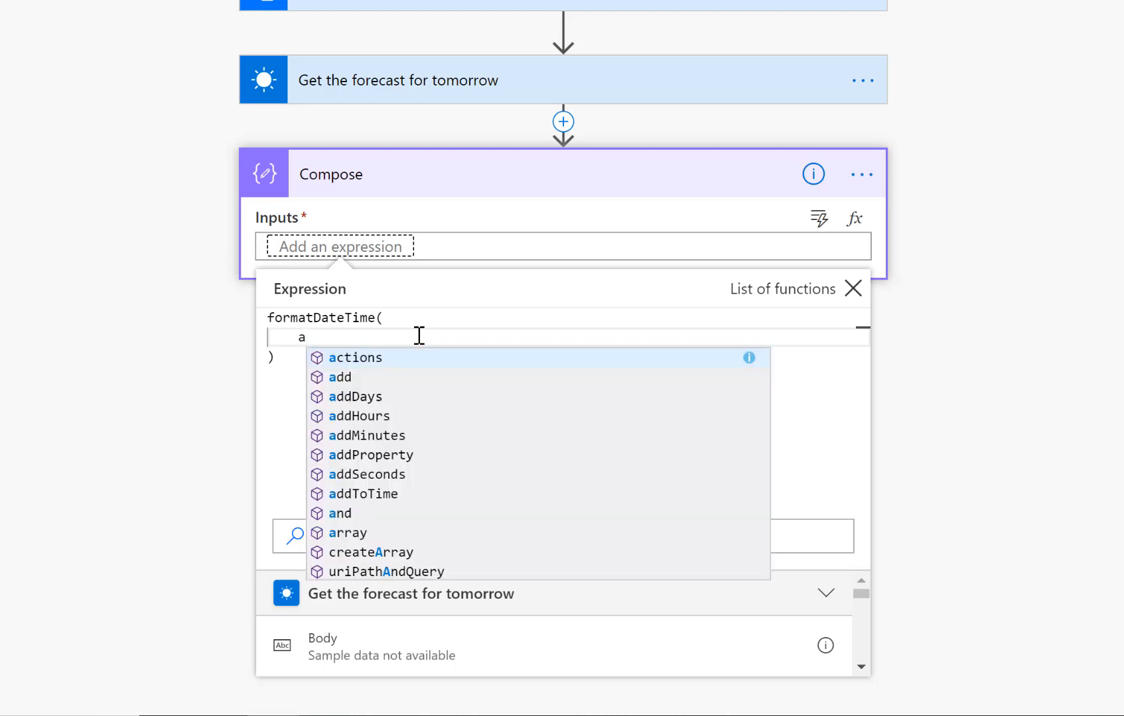
type("d")
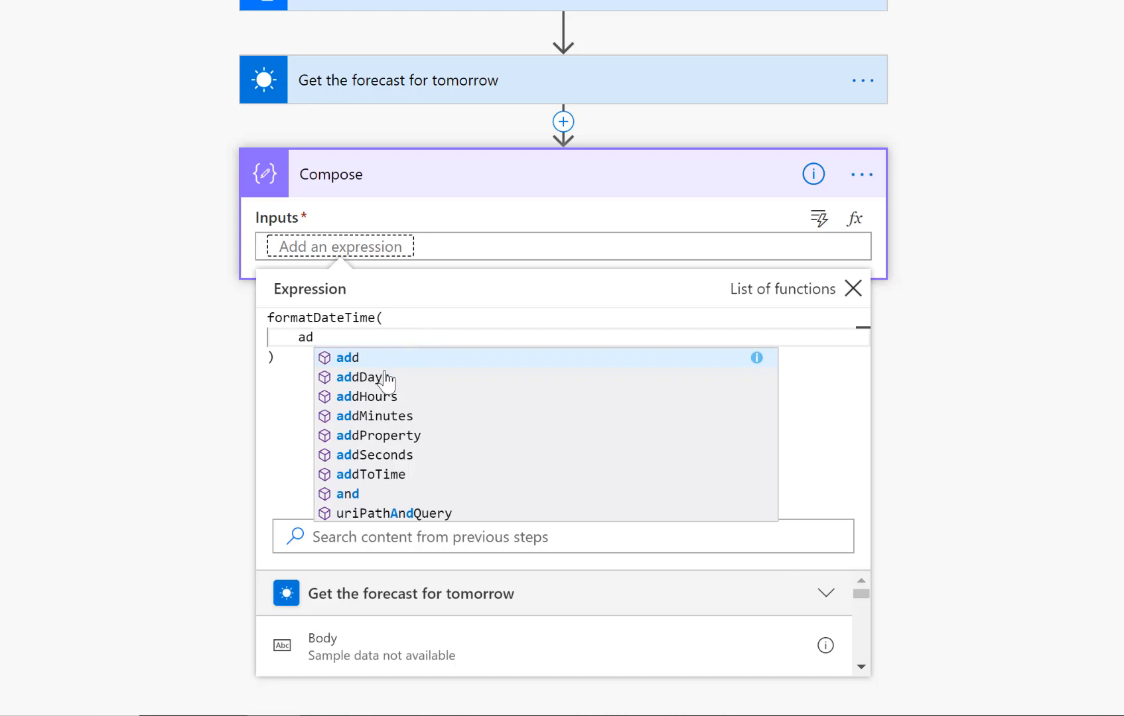
left_click(366, 376)
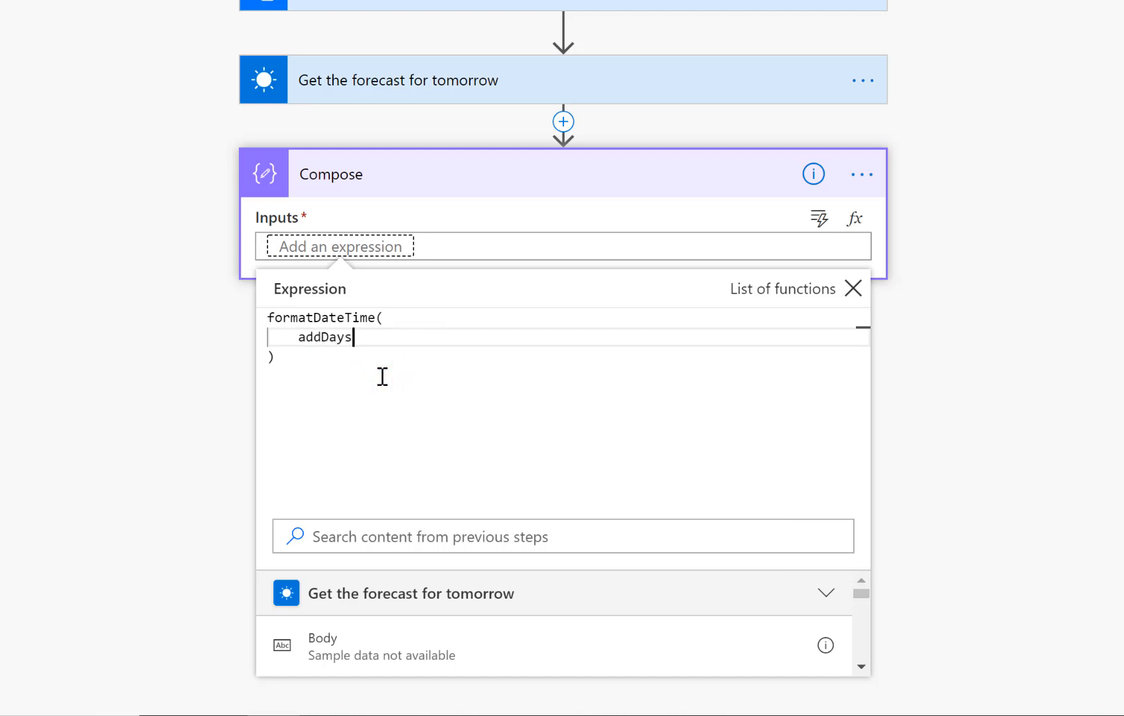
type("()")
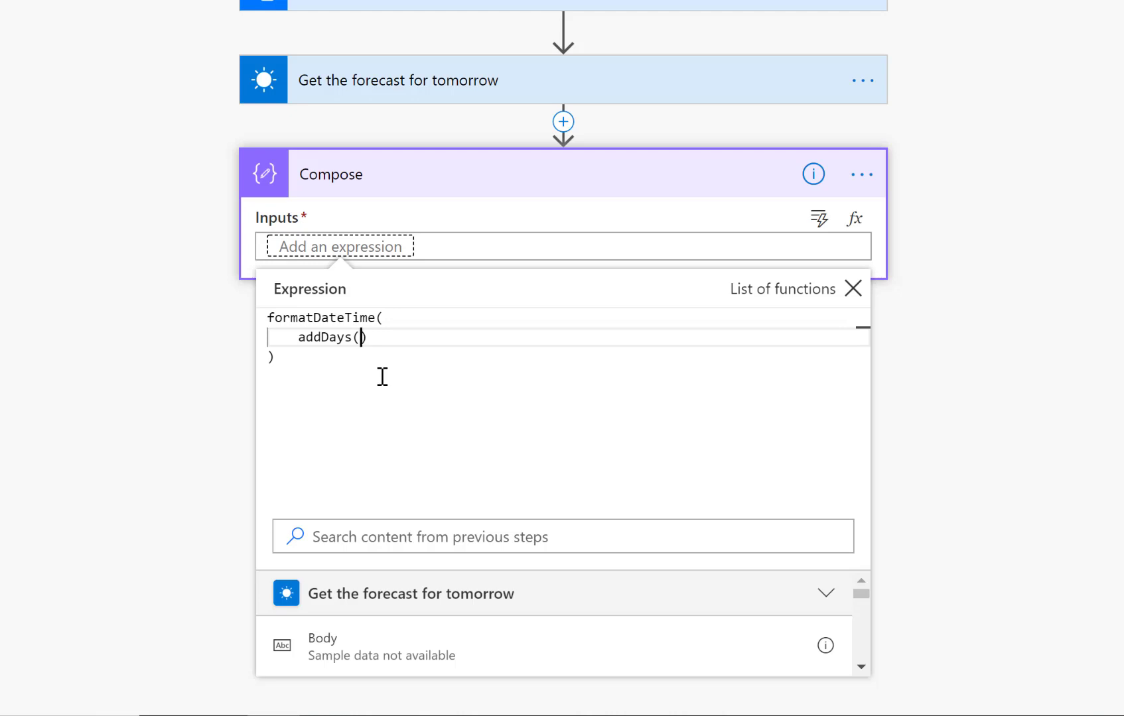
Complete the expression as formatDateTime(addDays(utcNow(),1),'dd-MMM') for tomorrow's date.
type("ou")
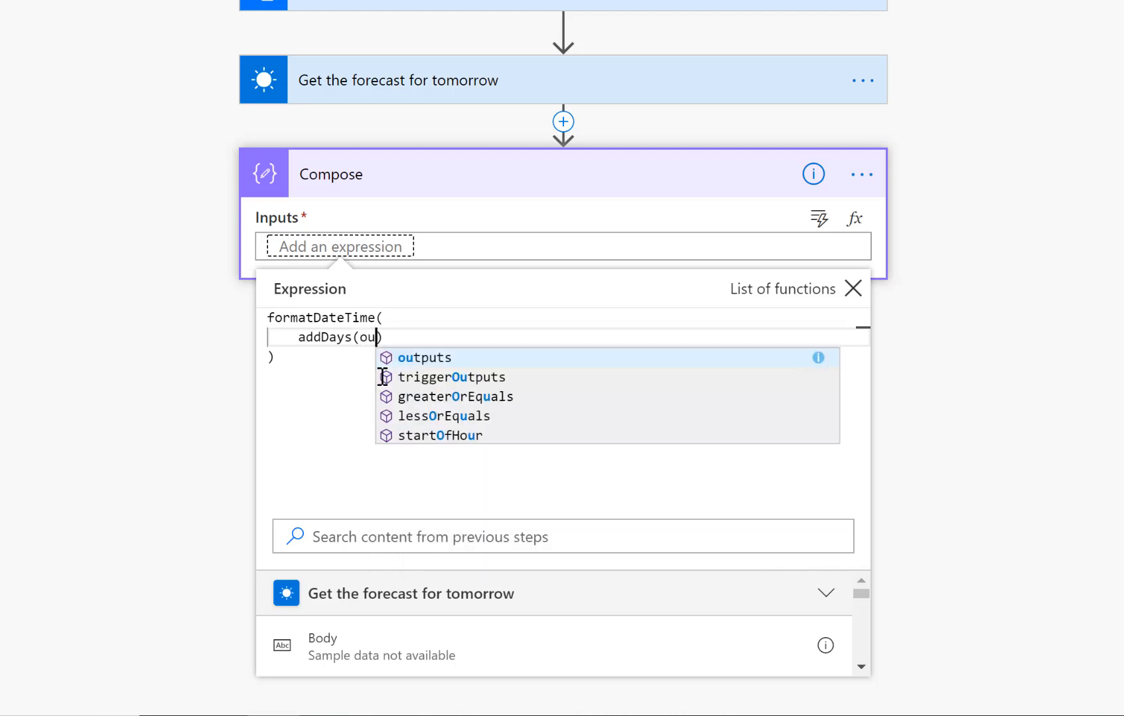
key("Backspace")
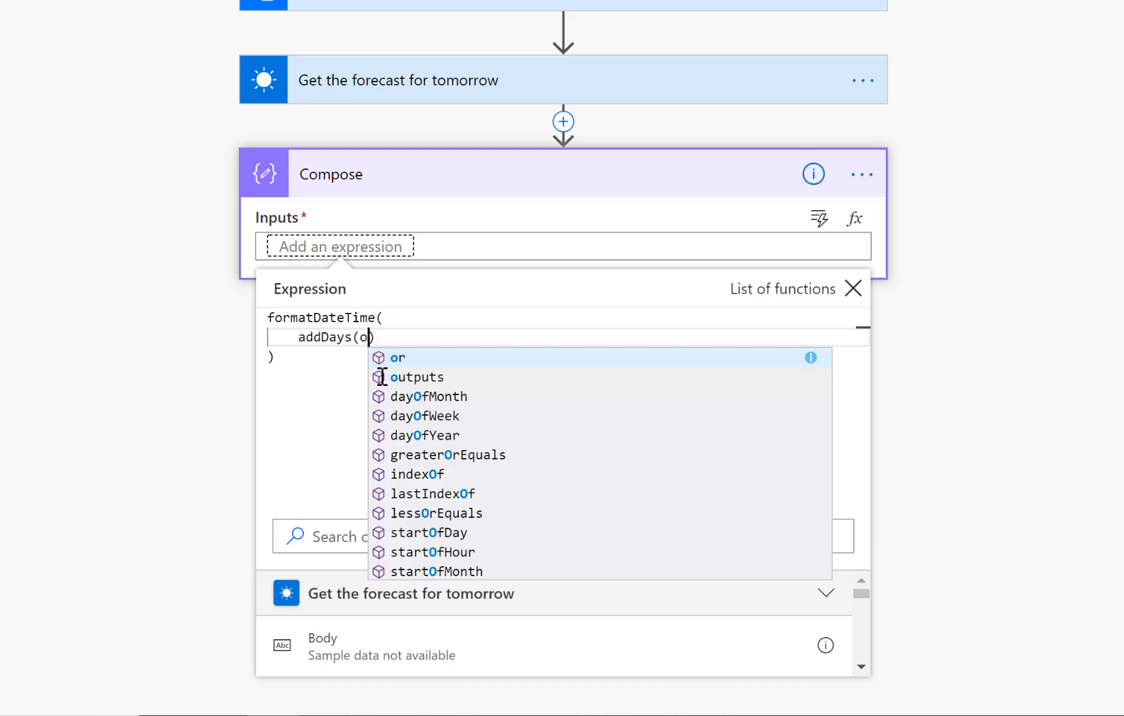
key("Backspace")
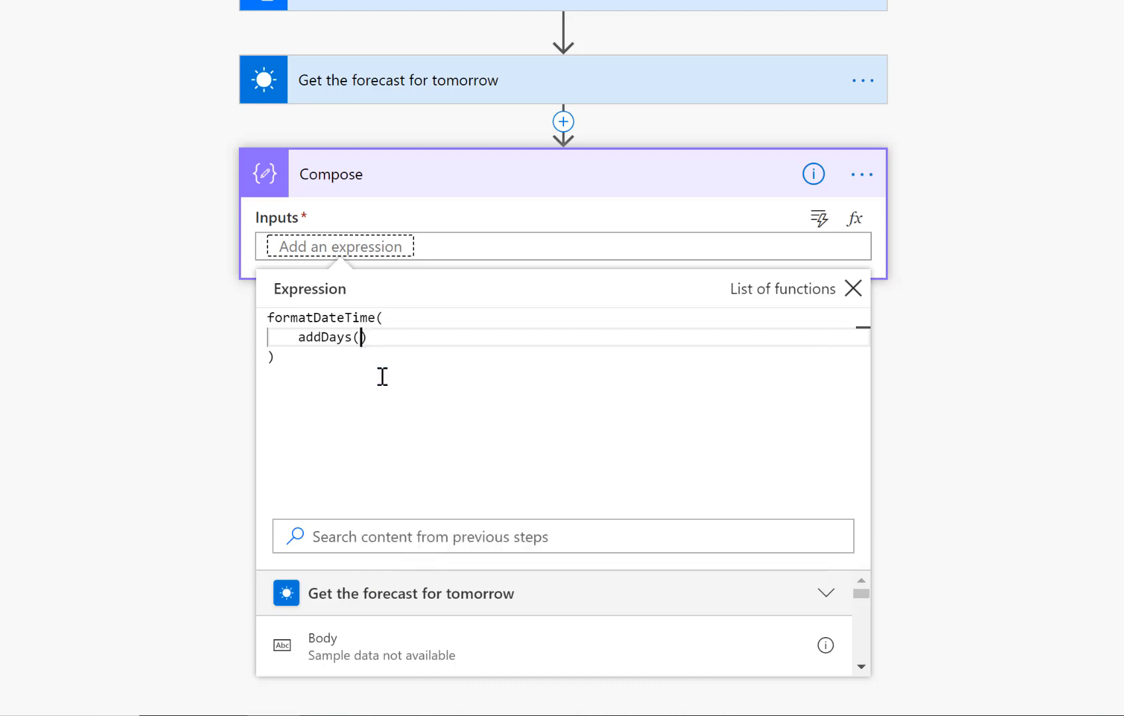
type("u")
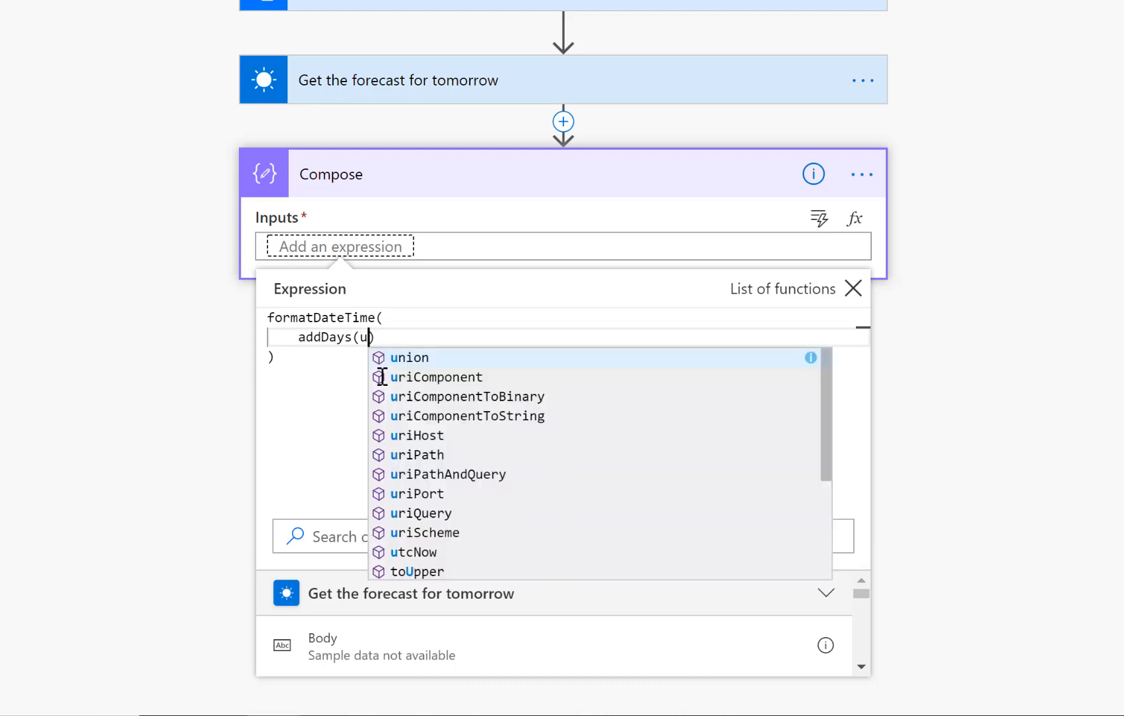
type("tc")
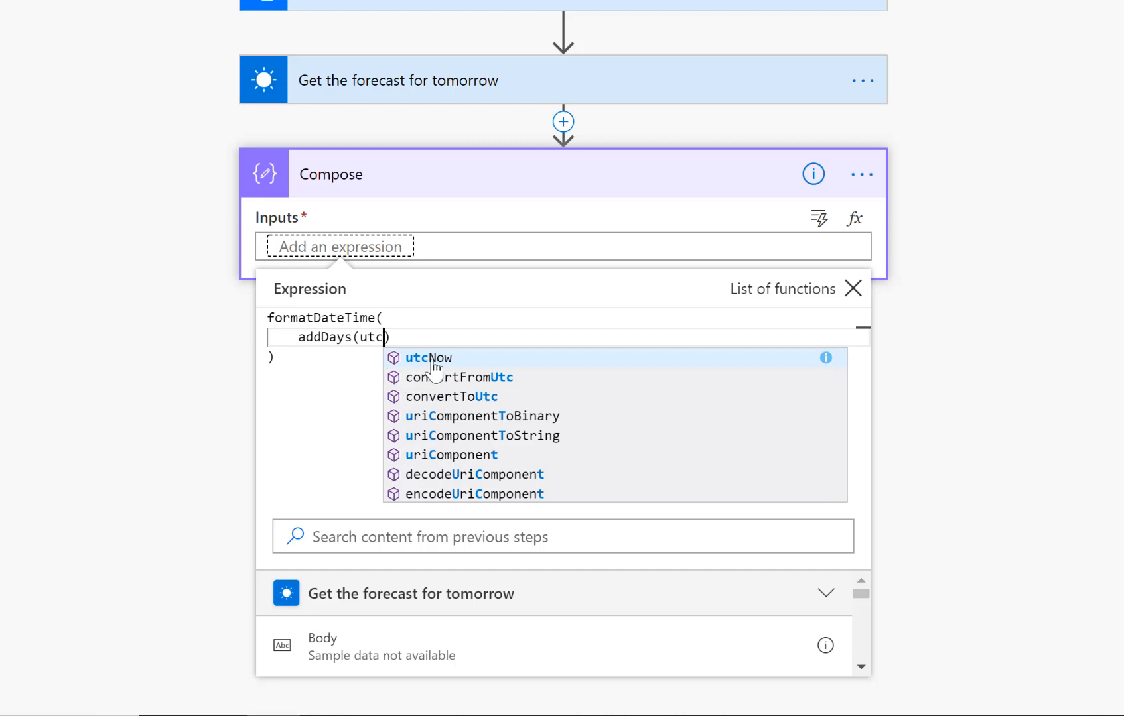
left_click(429, 357)
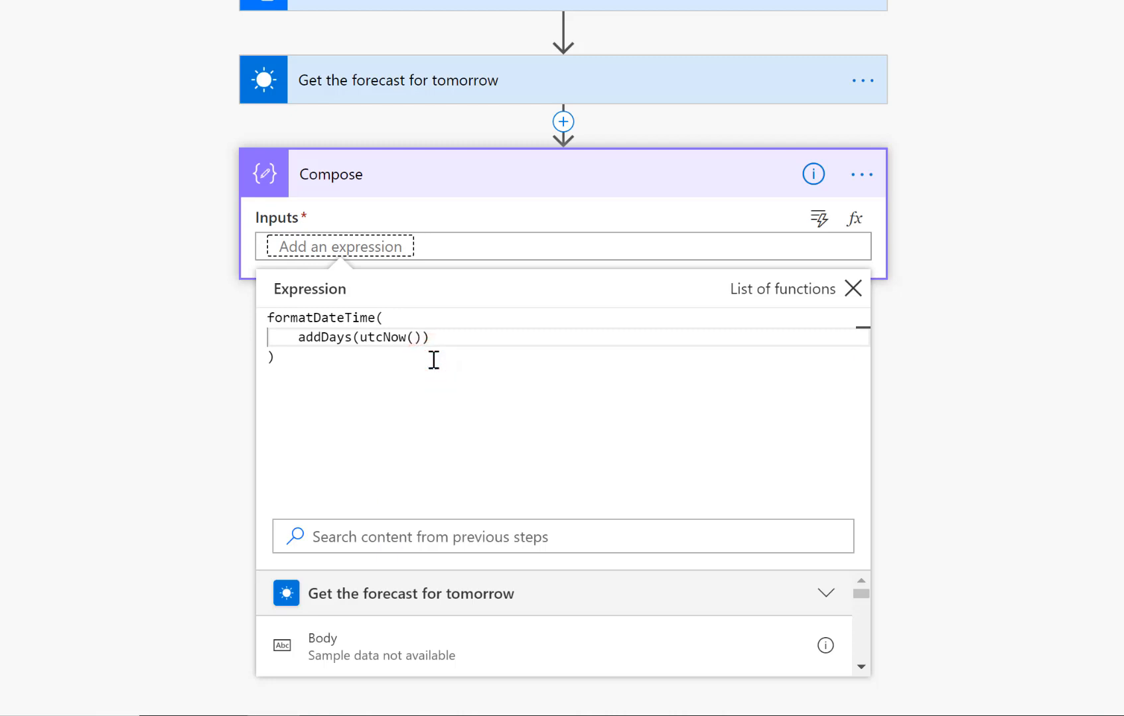
type(",1")
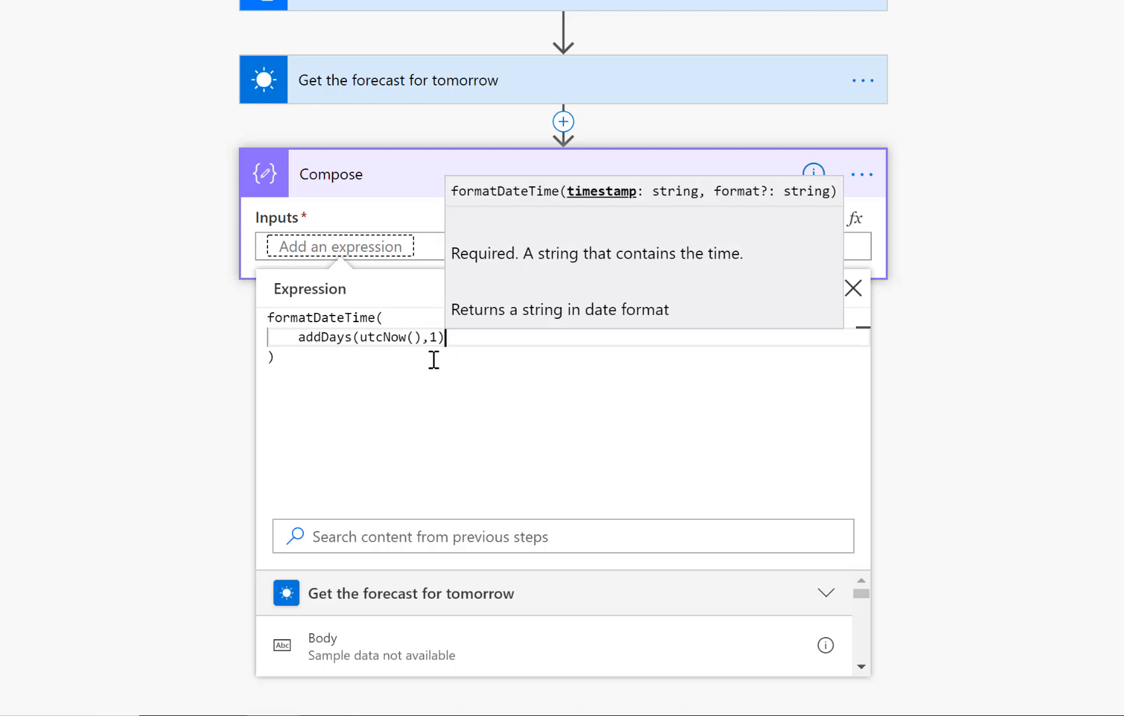
type(",")
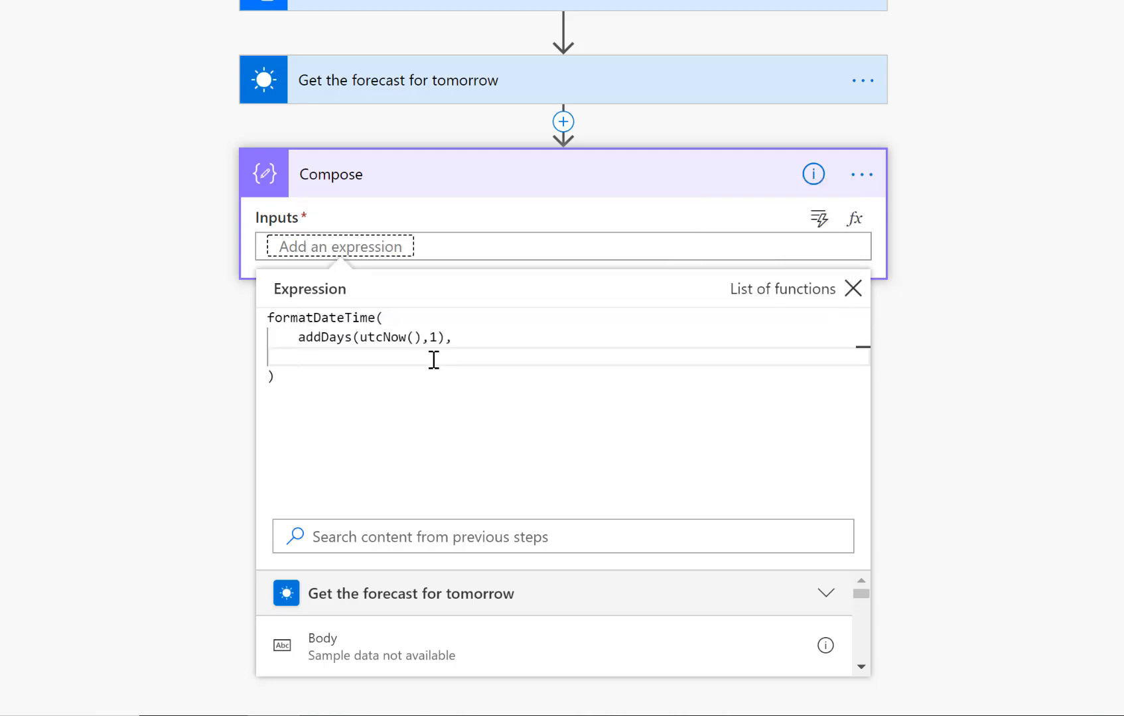
type("''")
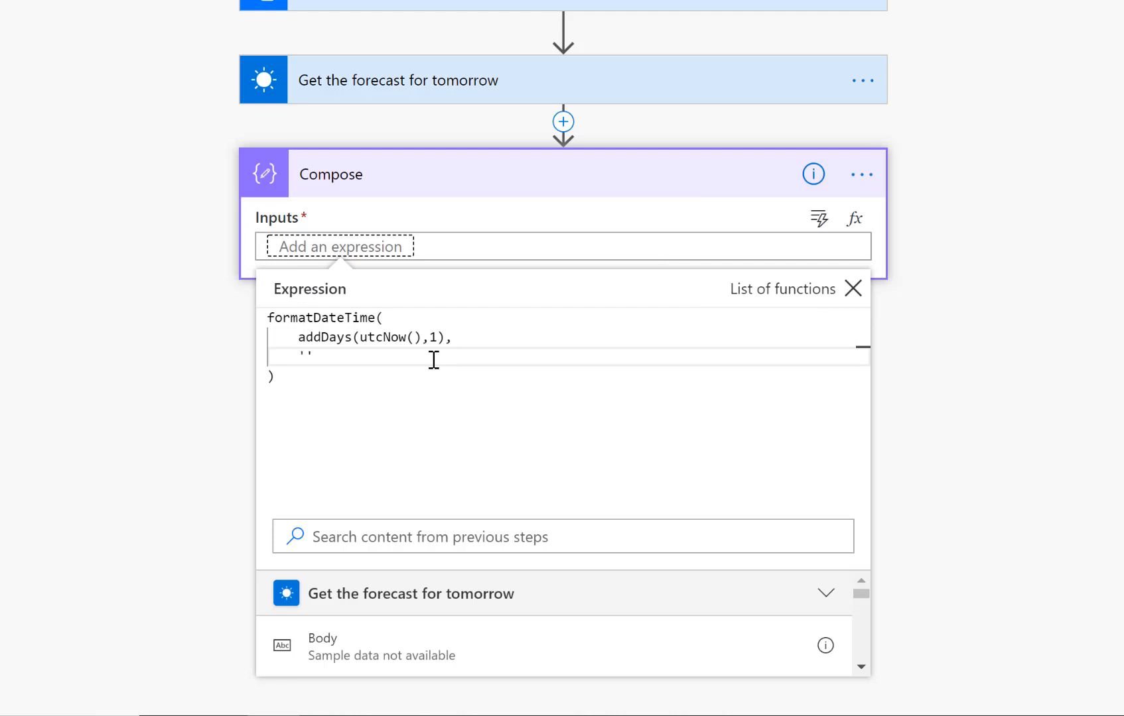
type("d")
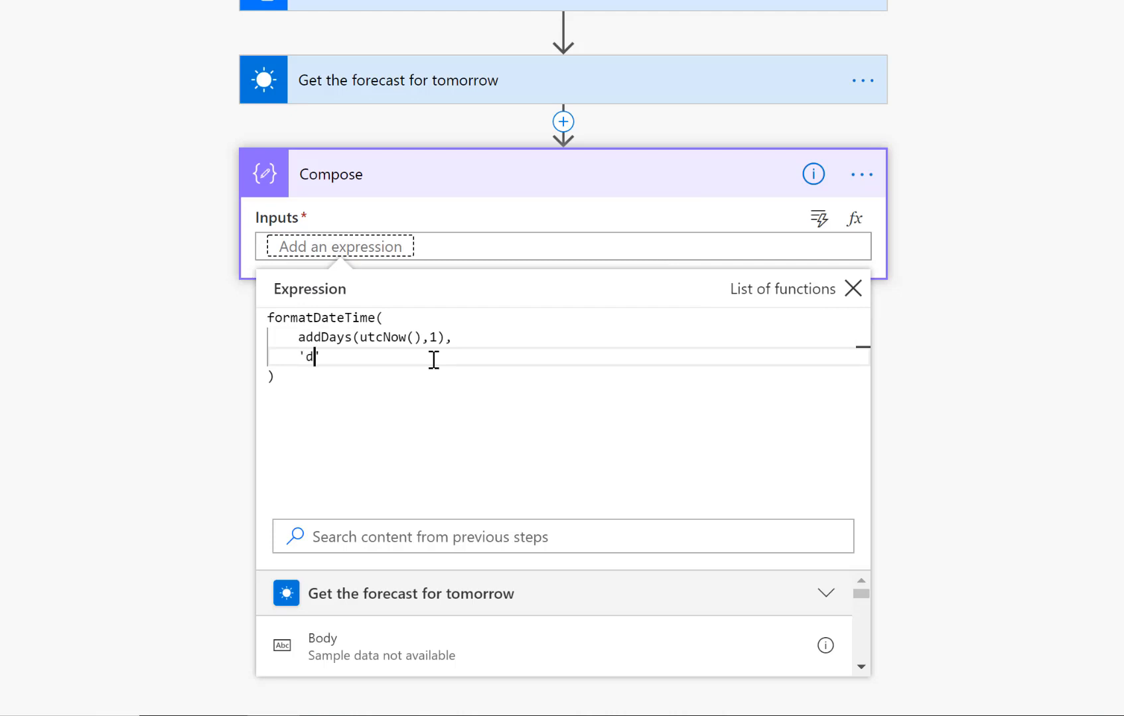
type("d-M")
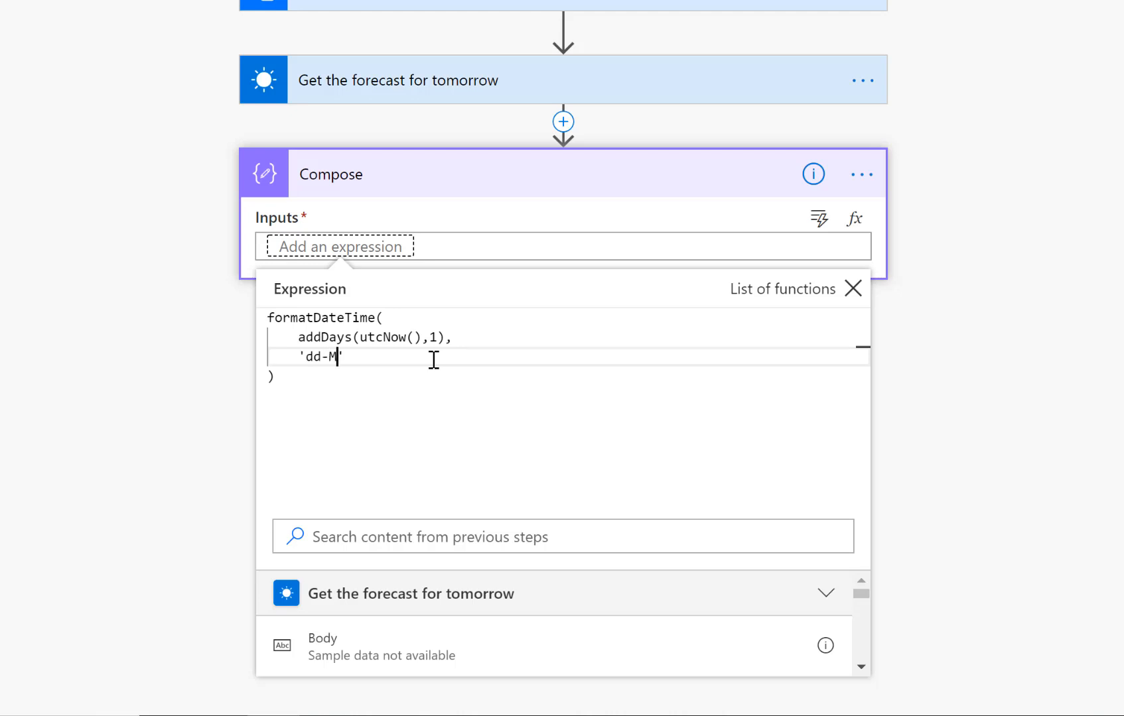
type("MM")
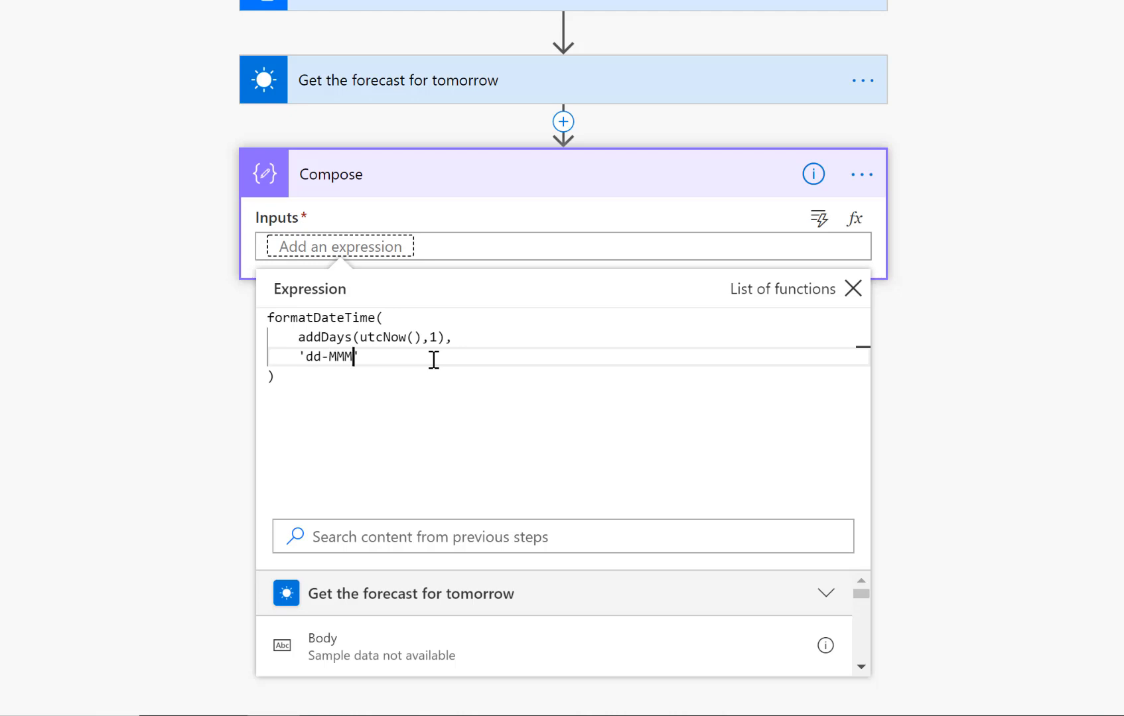
mouse_move(894, 430)
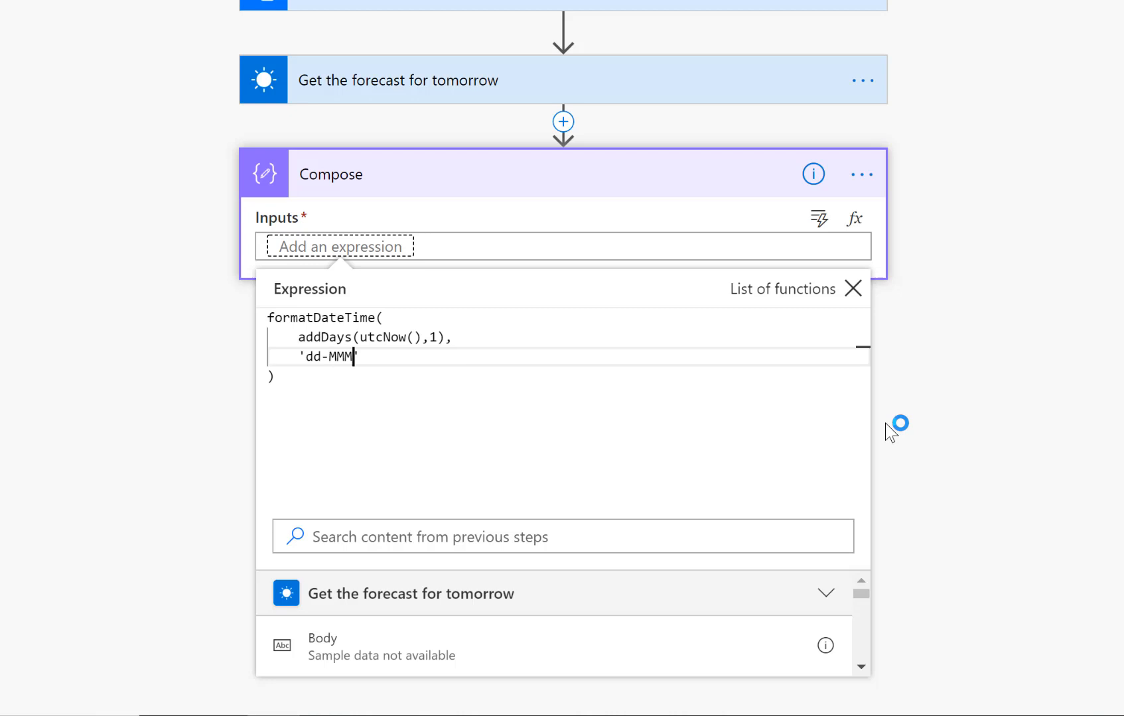
mouse_move(920, 447)
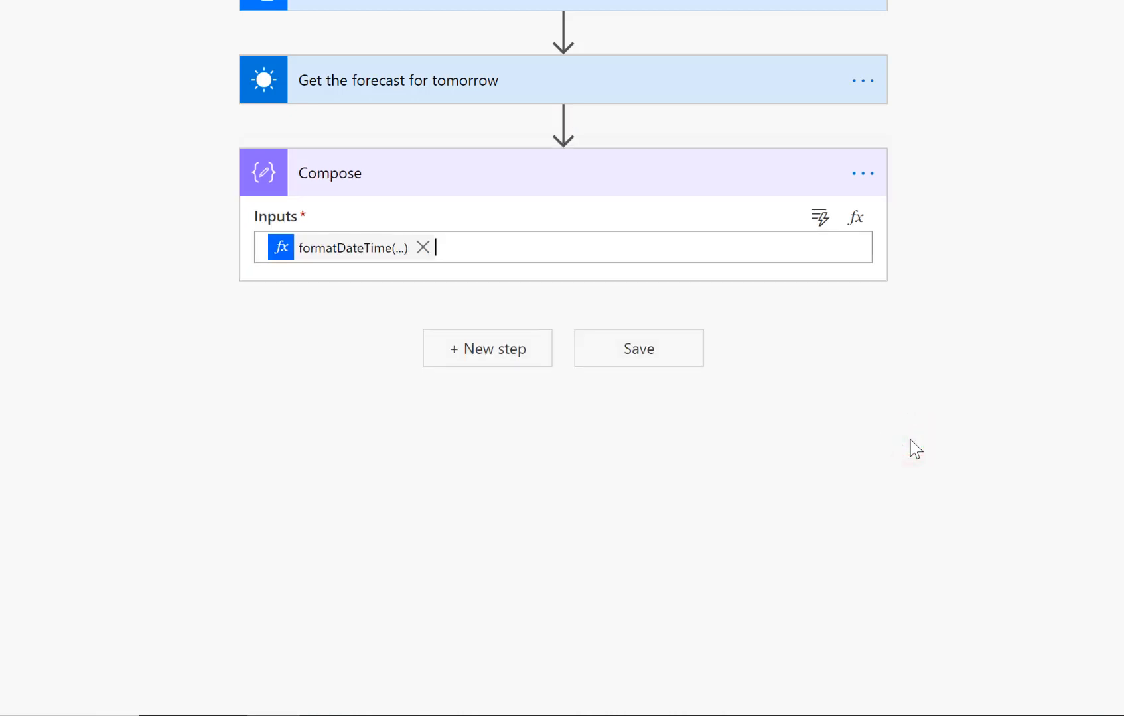
mouse_move(512, 301)
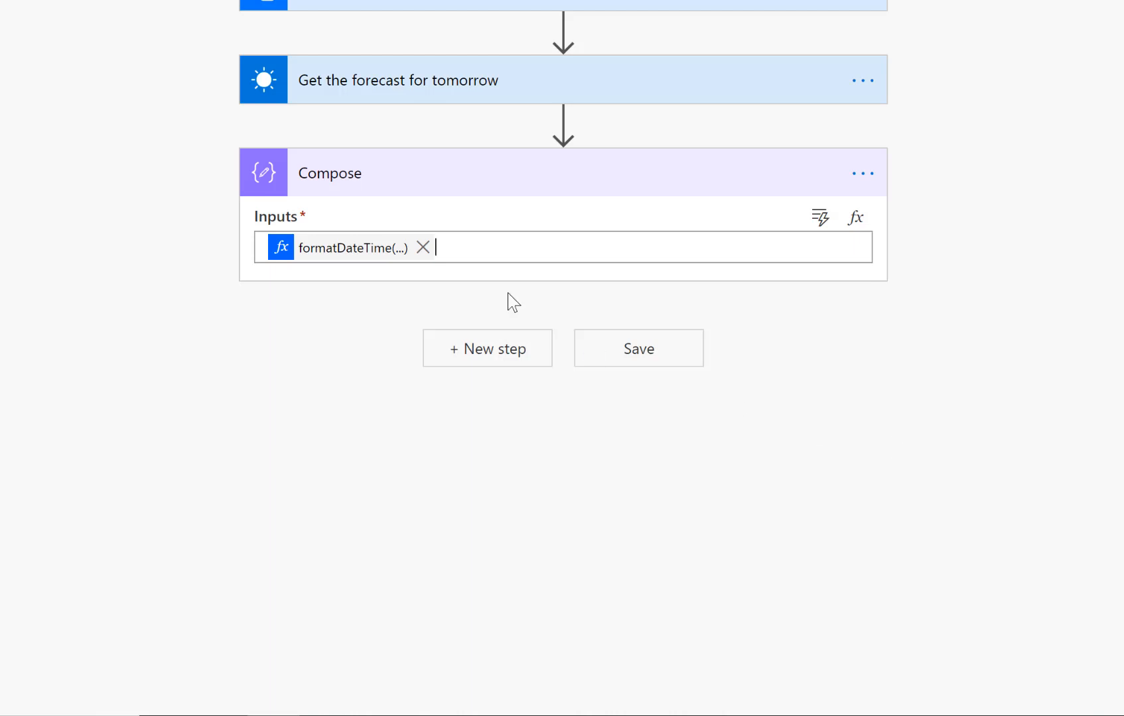
Review the inserted date expression token in Compose, then move on to a new step.
left_click(351, 248)
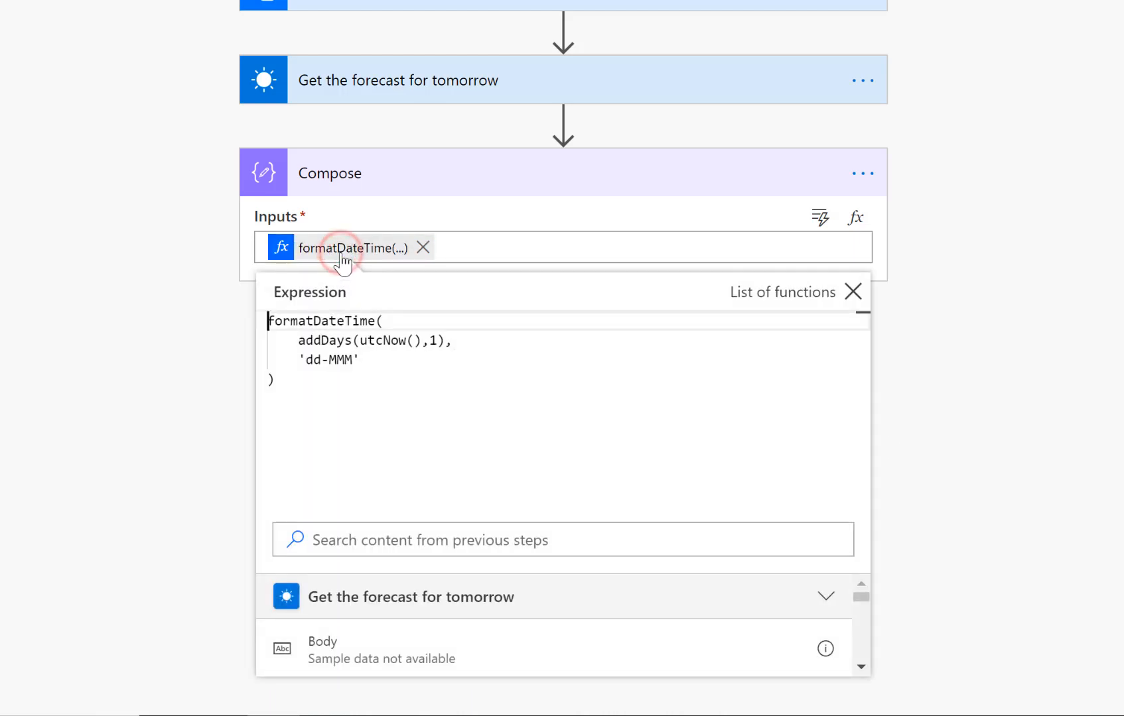
mouse_move(339, 323)
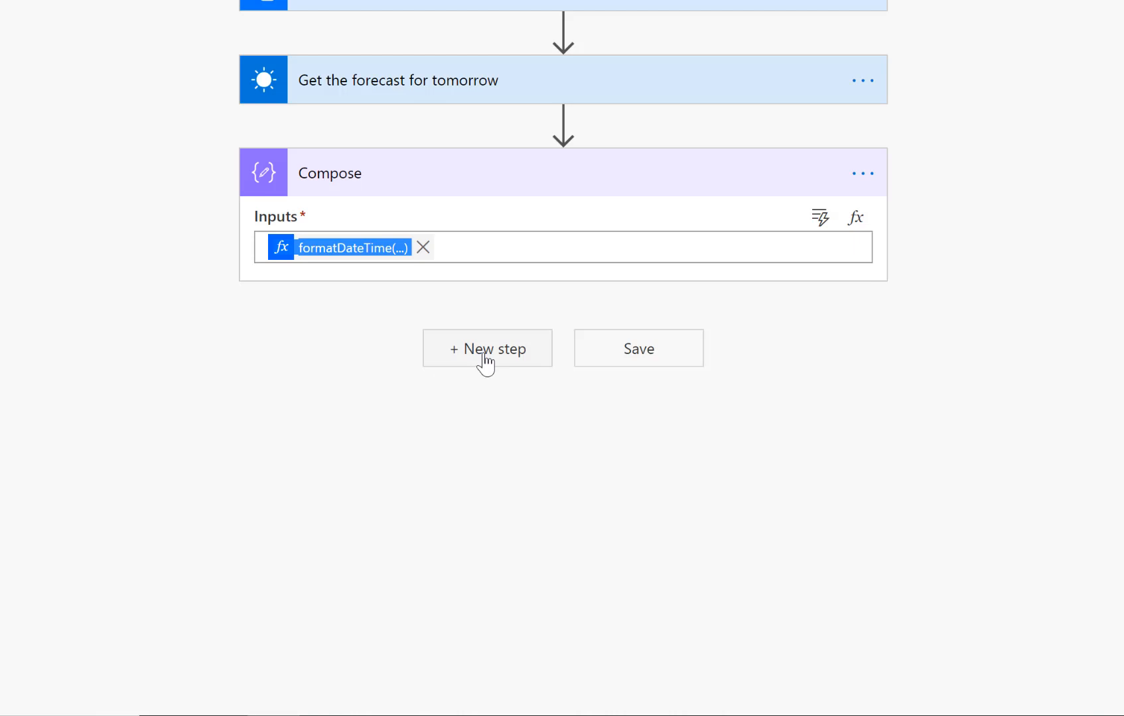
left_click(487, 349)
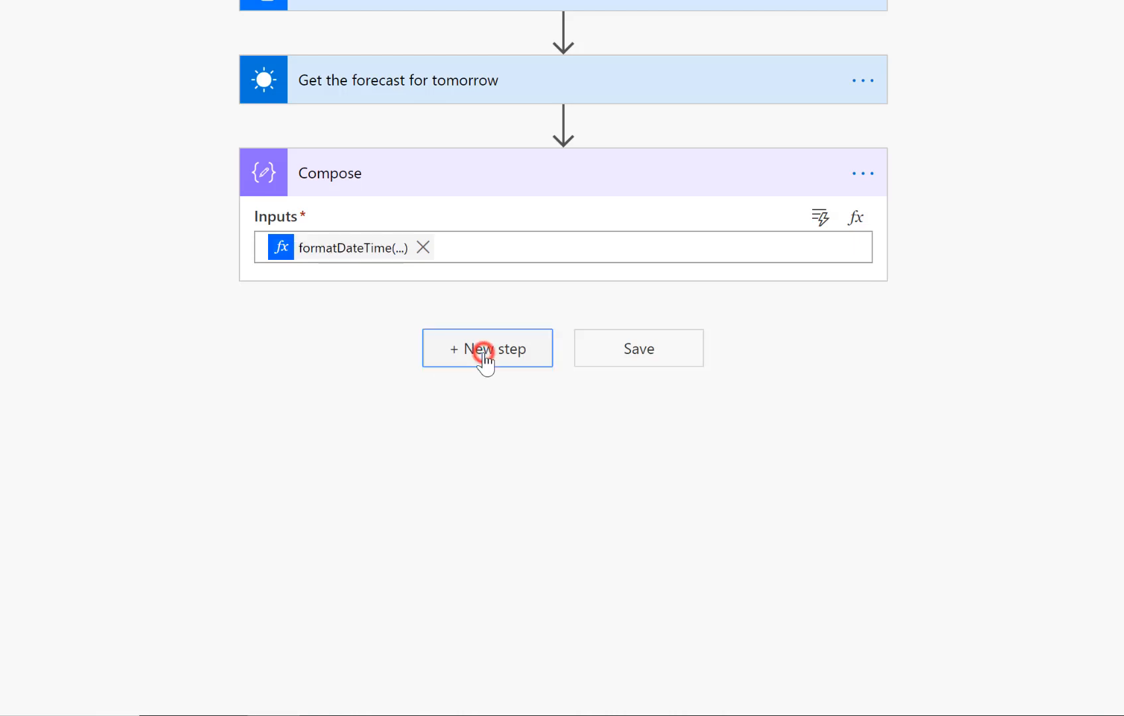
Add a 'Send me a mobile notification' step with text starting 'Weather for'.
left_click(486, 349)
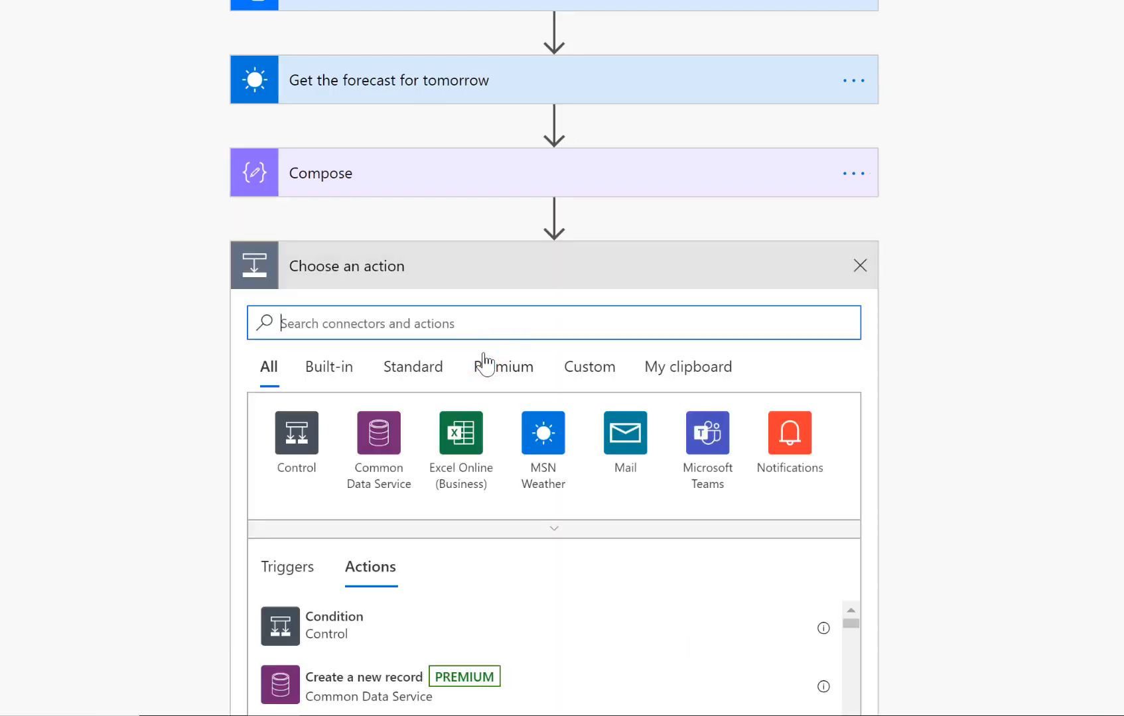
type("notif")
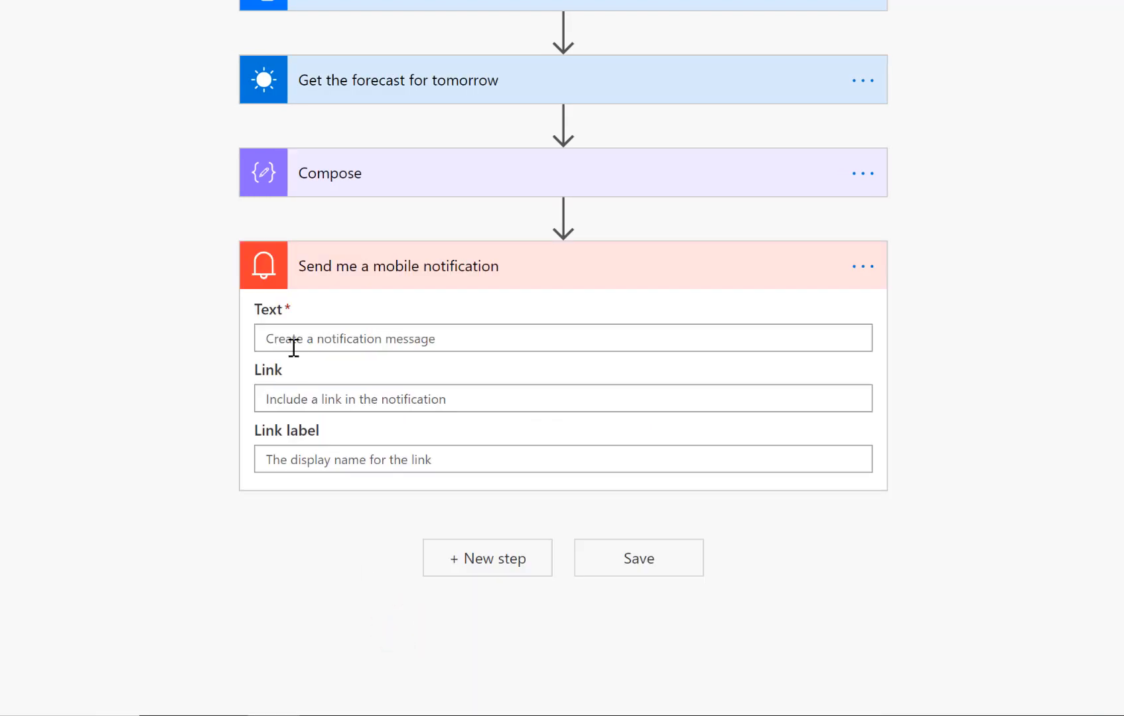
type("Wee")
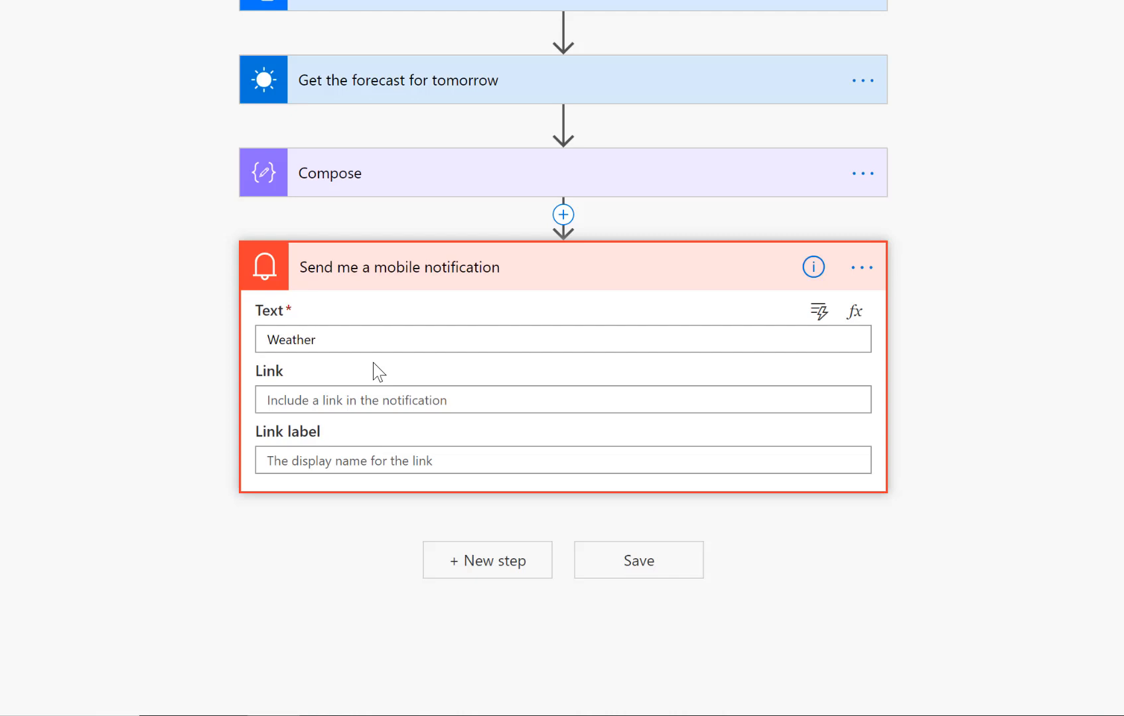
type("for")
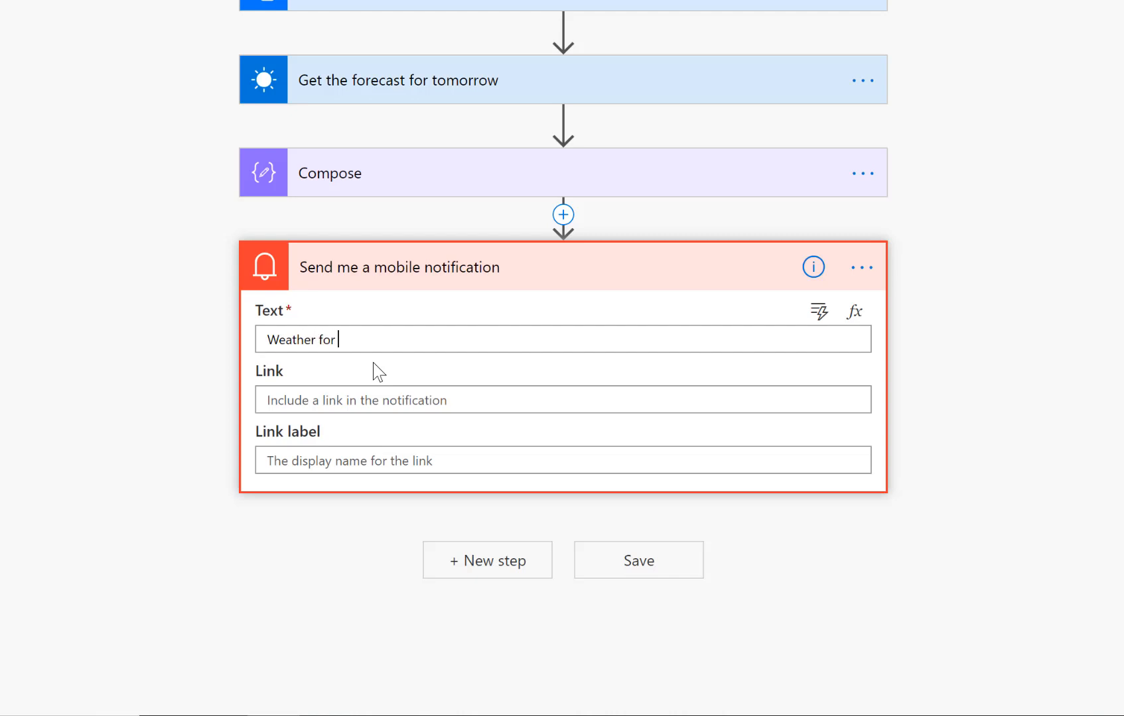
Finish the message as 'Weather for [Compose Outputs] is [Conditions]' and close the step.
left_click(818, 310)
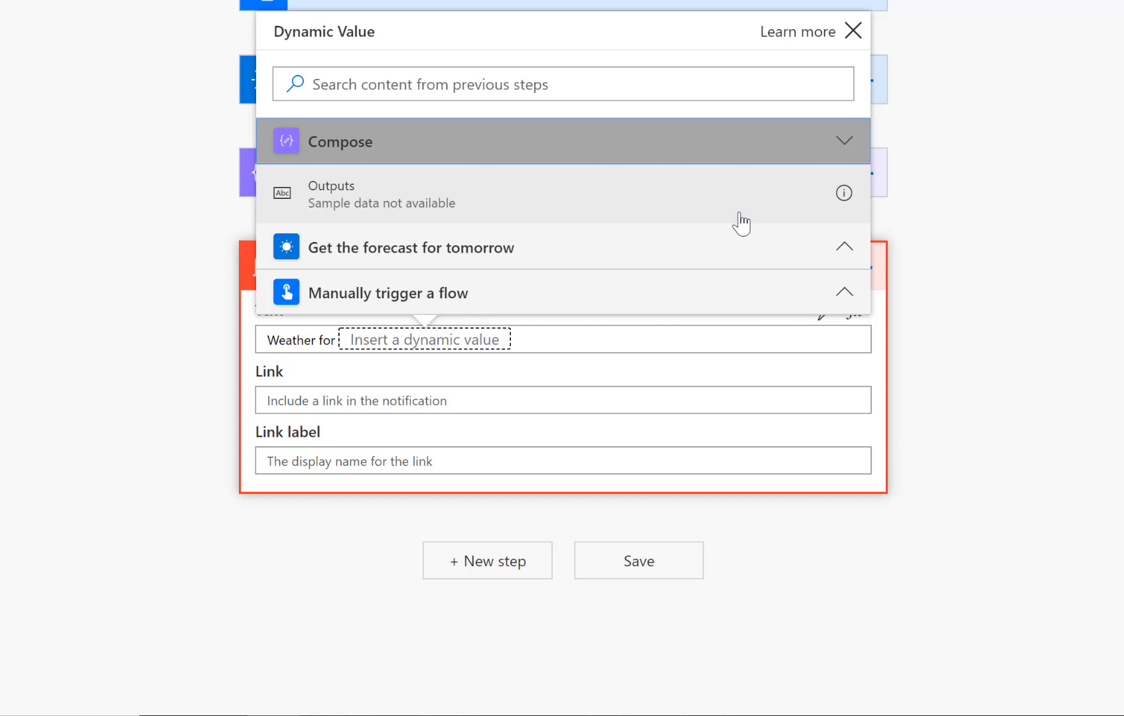
mouse_move(347, 204)
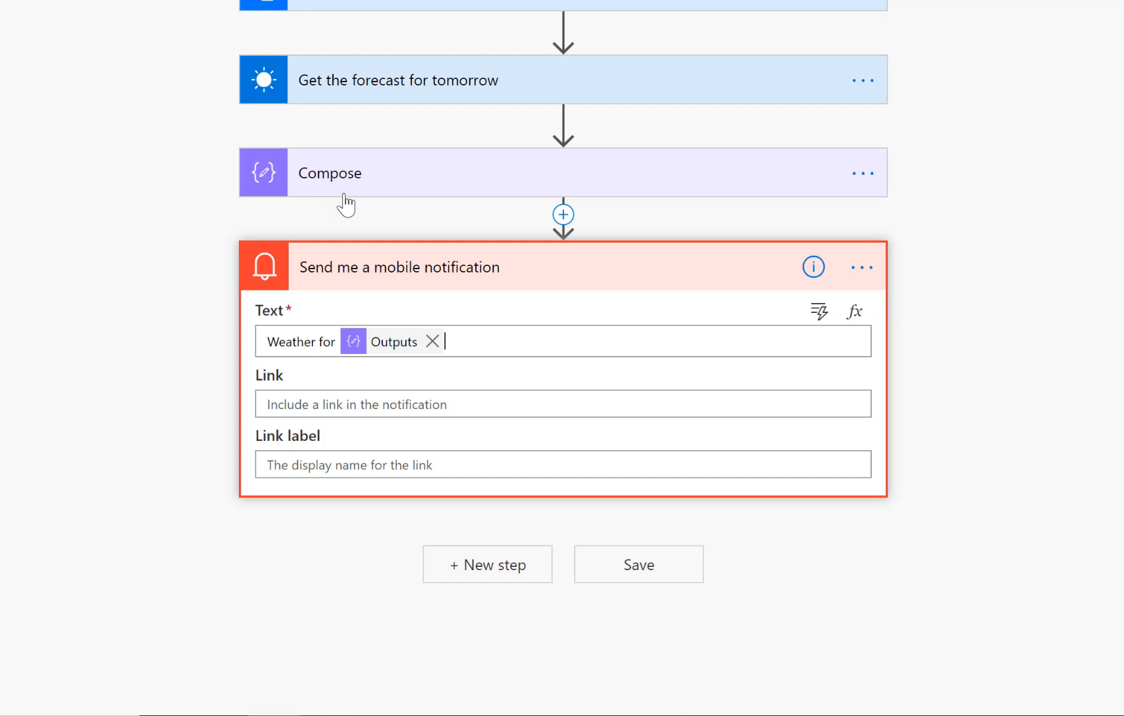
type("is")
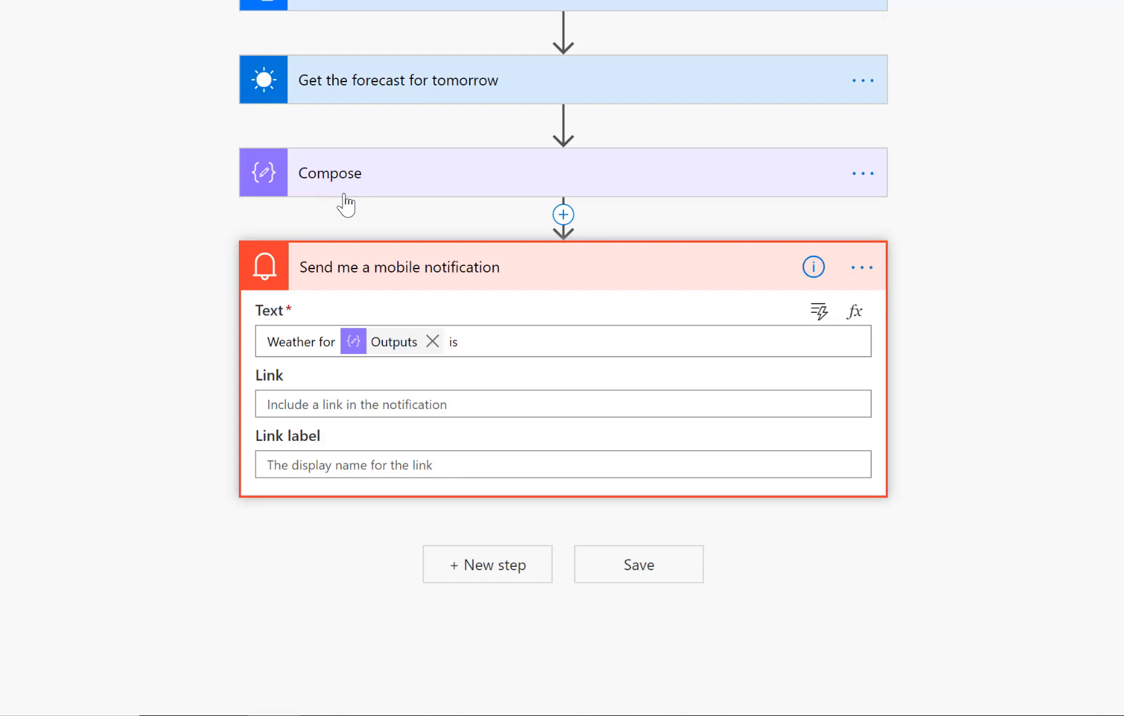
left_click(461, 341)
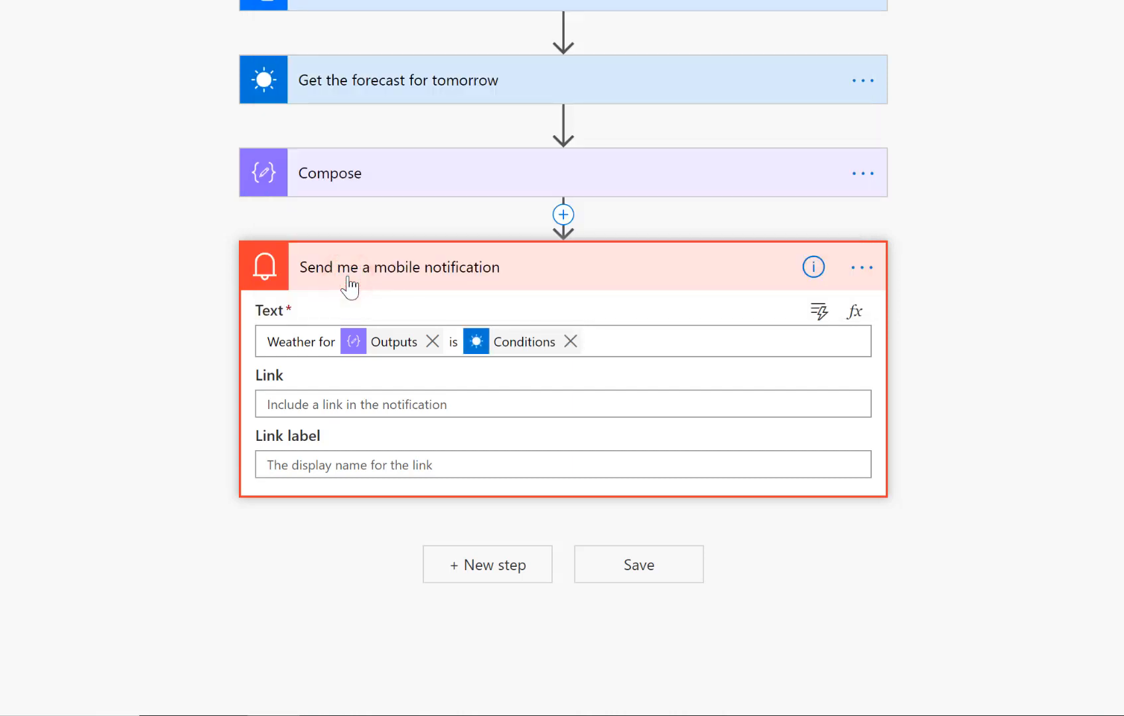
left_click(637, 565)
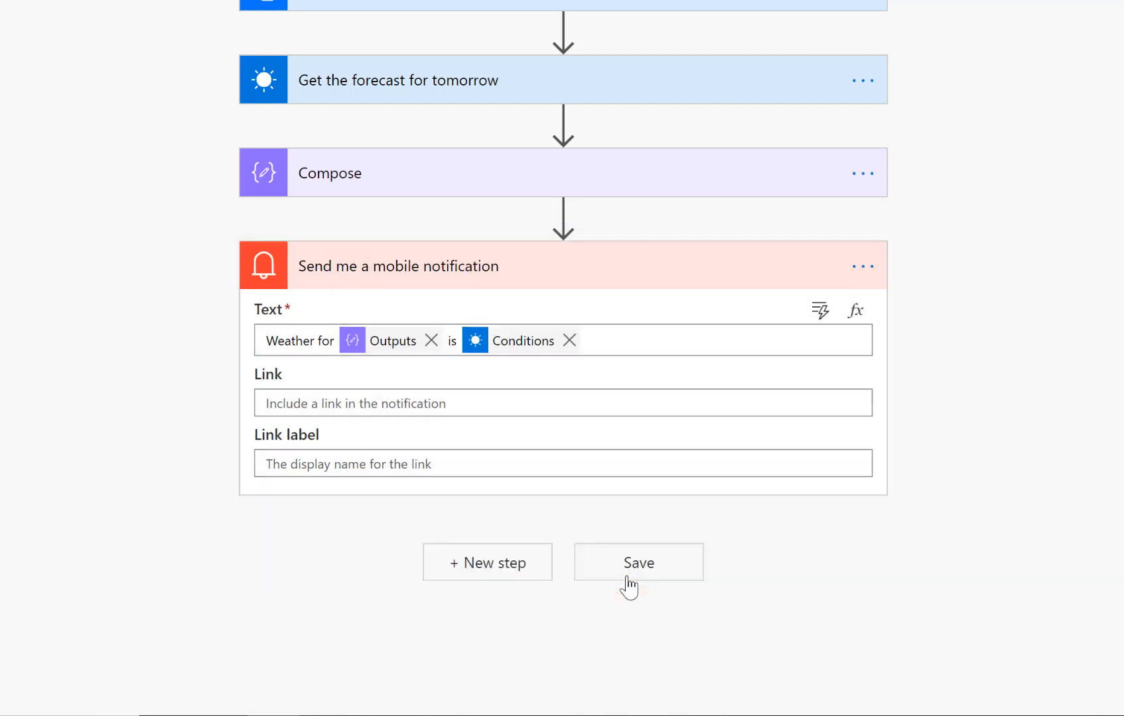
scroll("up", 3)
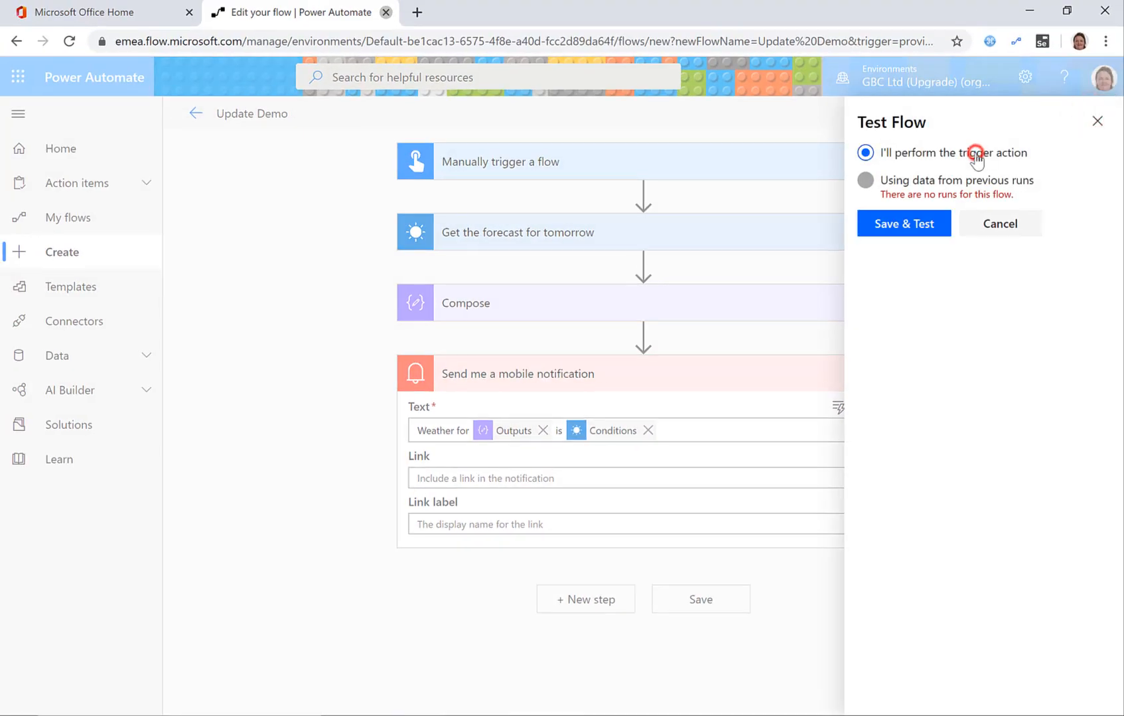
Test the flow with a manual trigger: Save & Test, confirm connections, Run flow, Done.
left_click(902, 223)
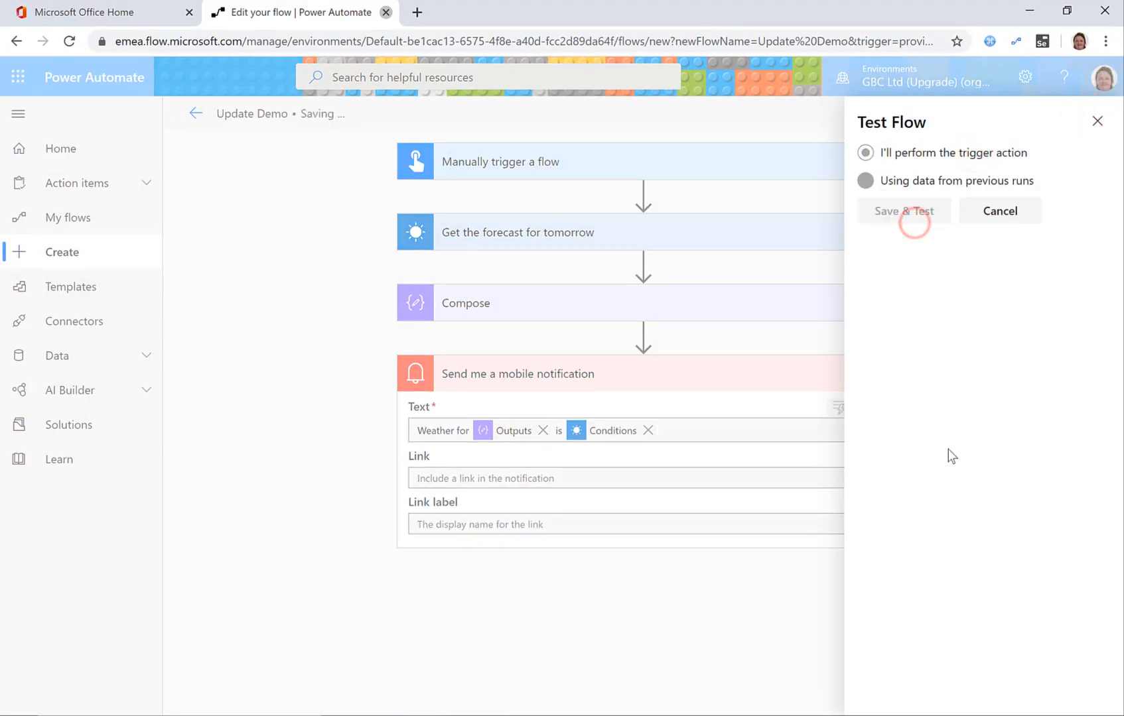
left_click(902, 211)
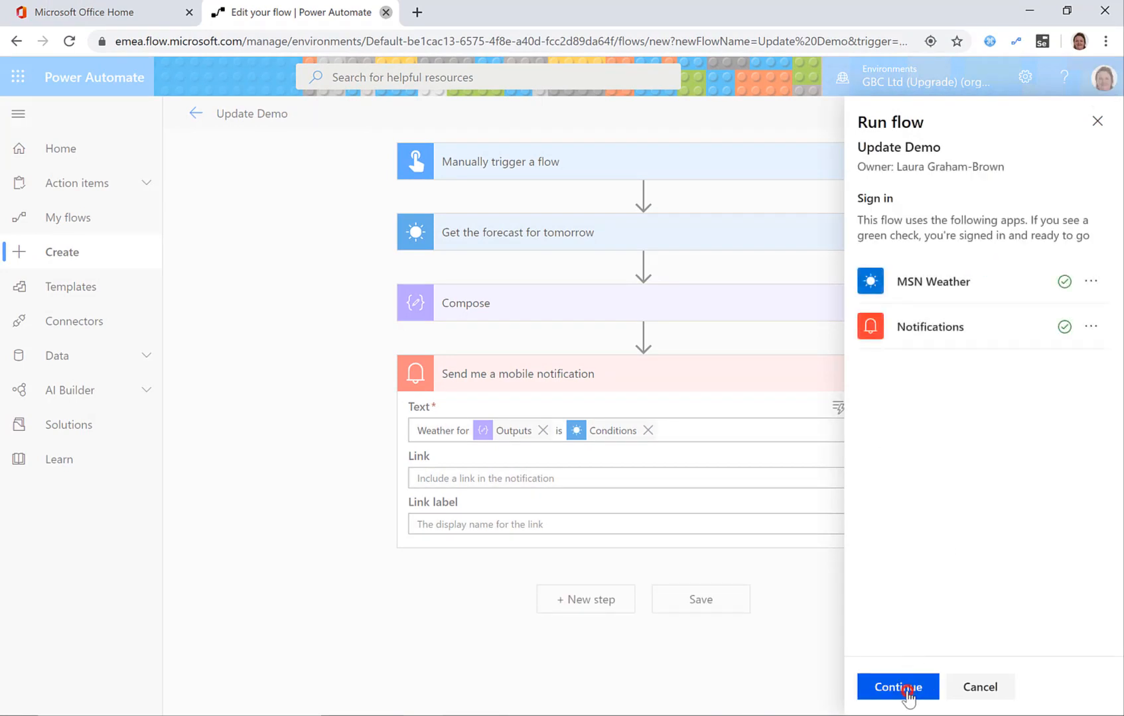
left_click(897, 687)
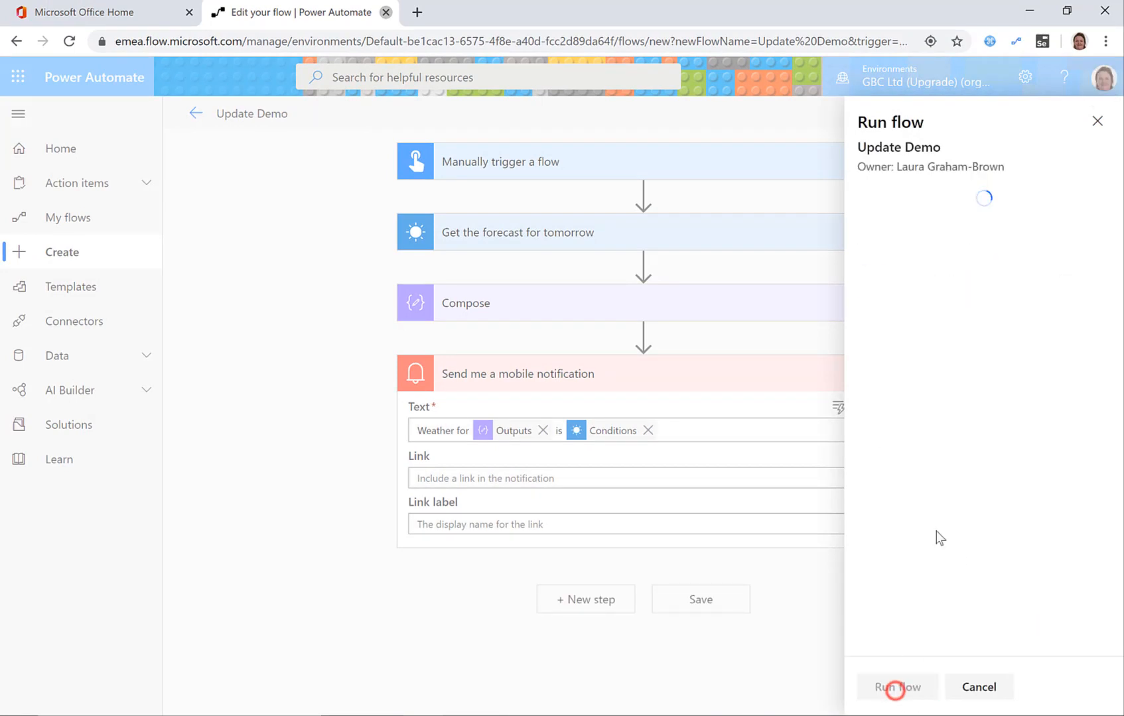
left_click(897, 687)
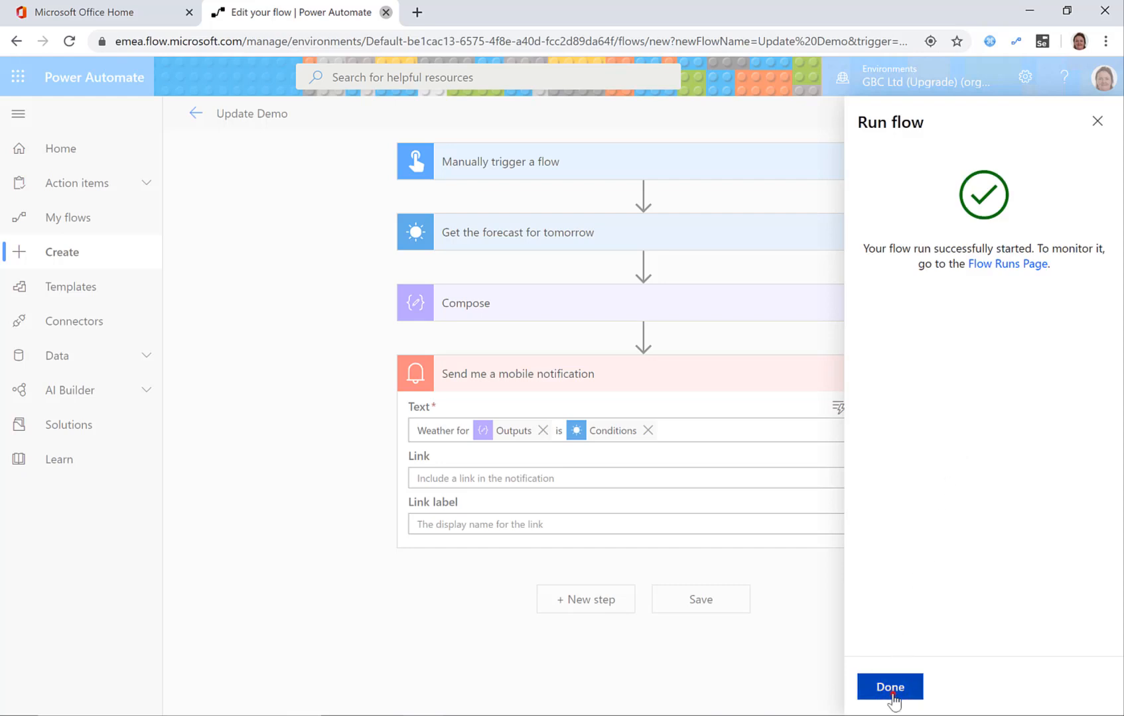
left_click(889, 687)
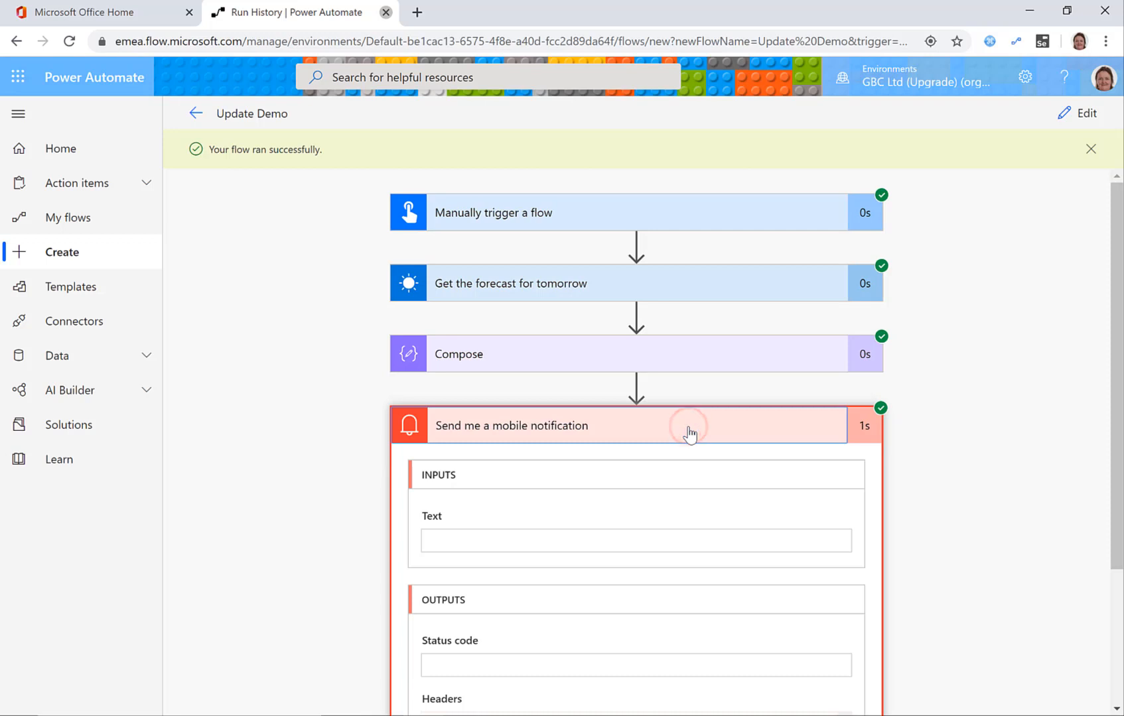
Scroll the run details to see notification inputs 'Weather for 27-Jan is Mostly Cloudy' and status code 201.
scroll("down", 3)
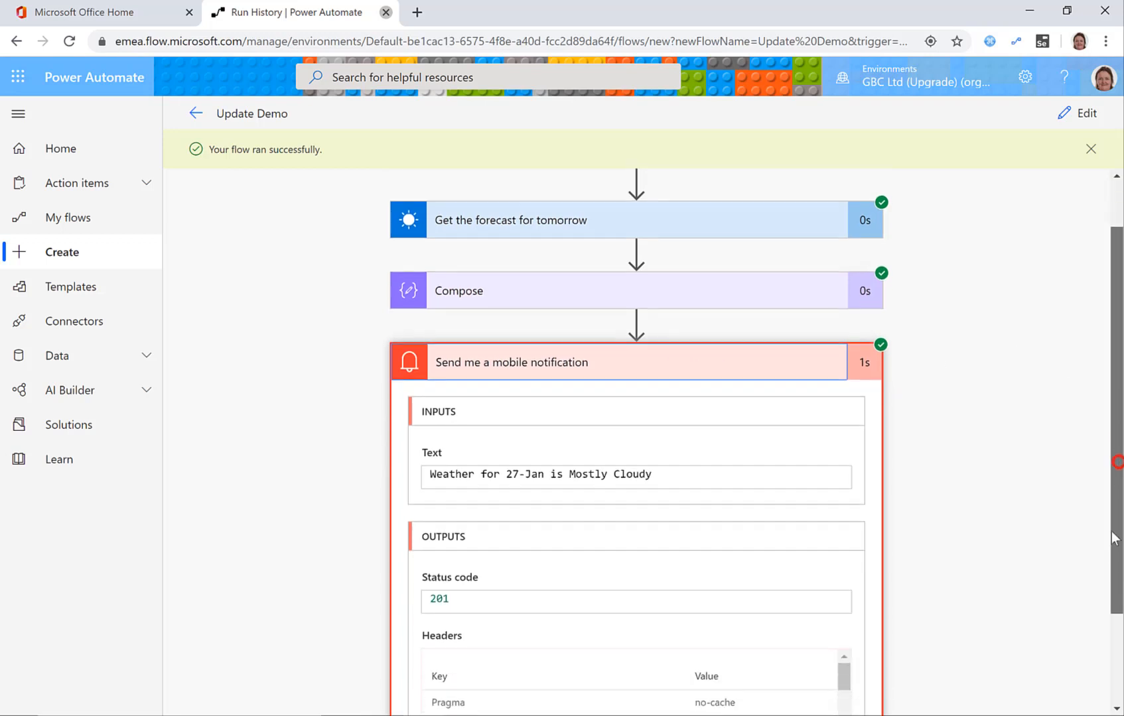
scroll("down", 3)
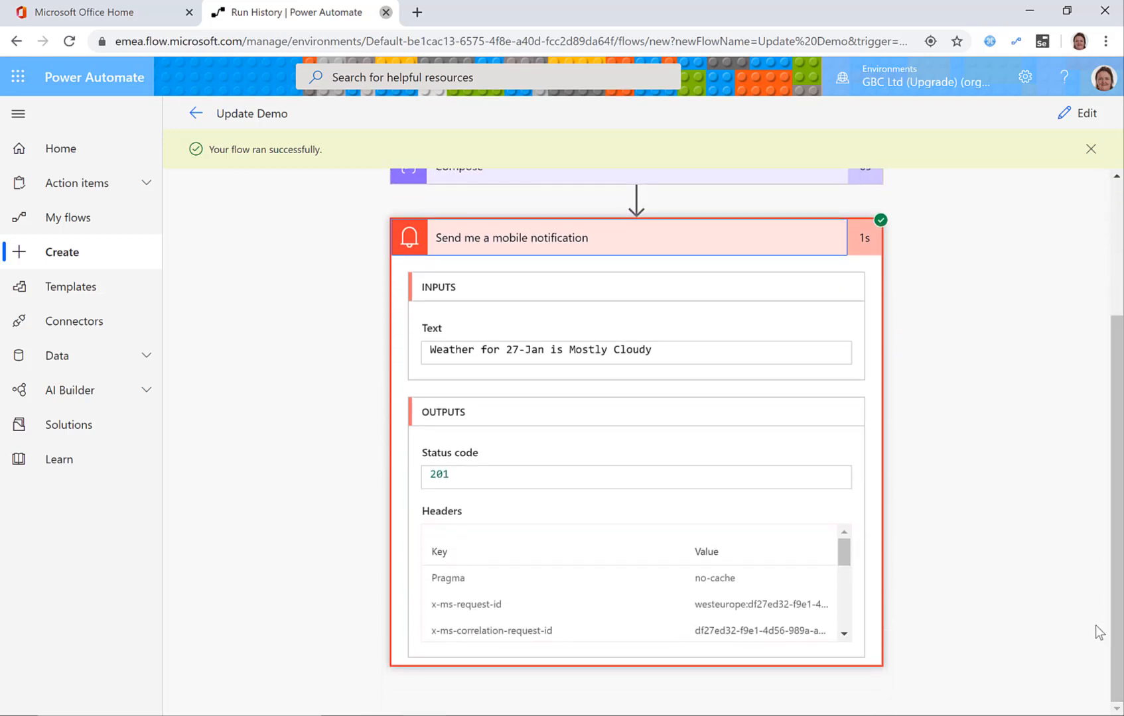